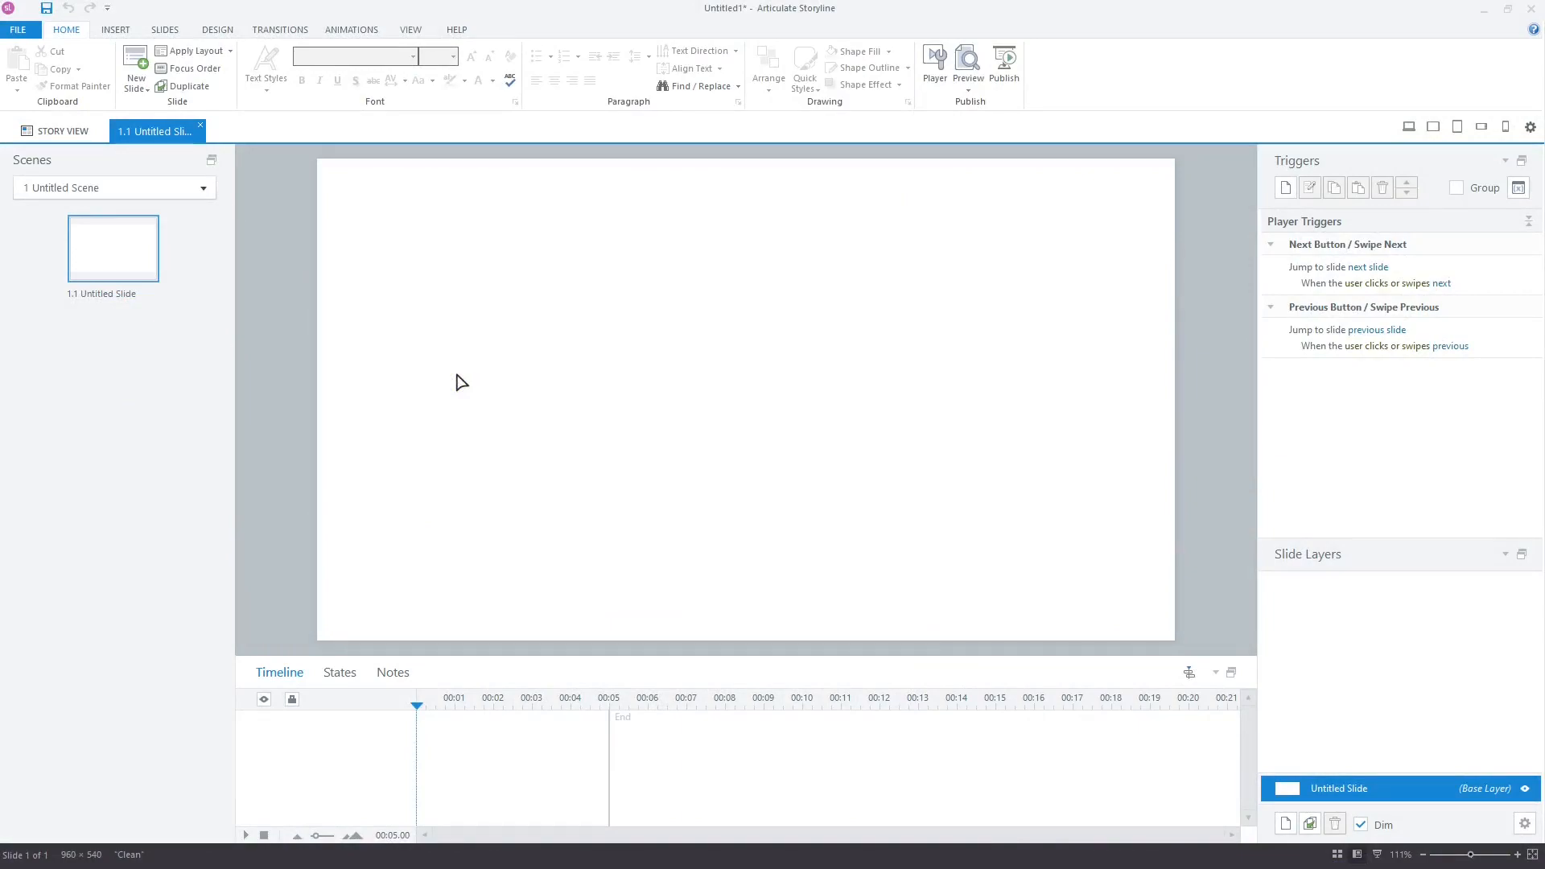
Step: Insert a True/False graded question slide as the second slide
click(136, 74)
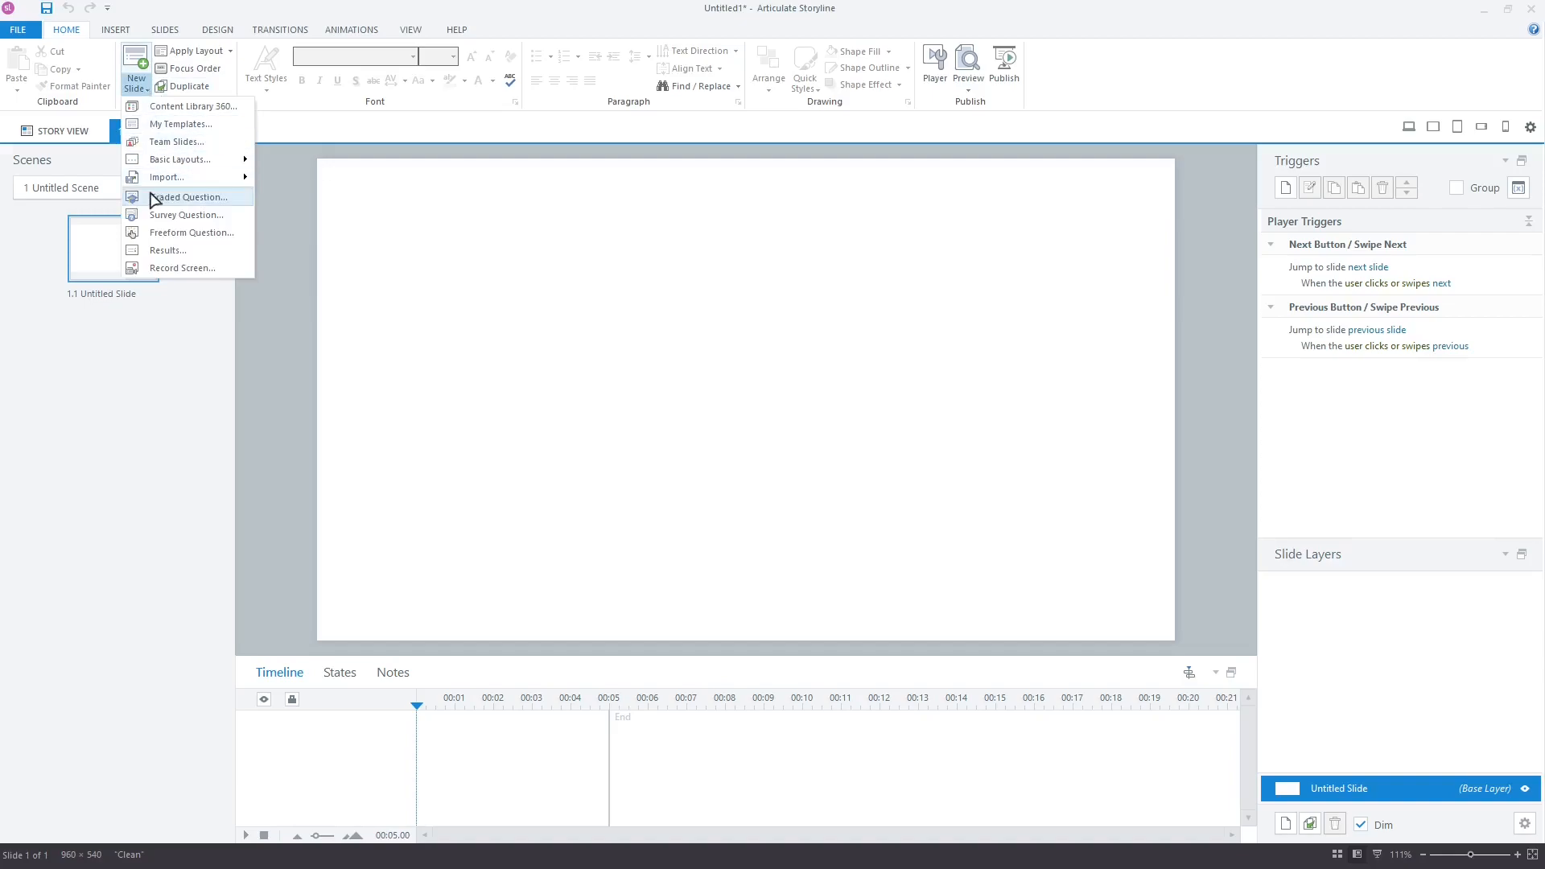
click(189, 196)
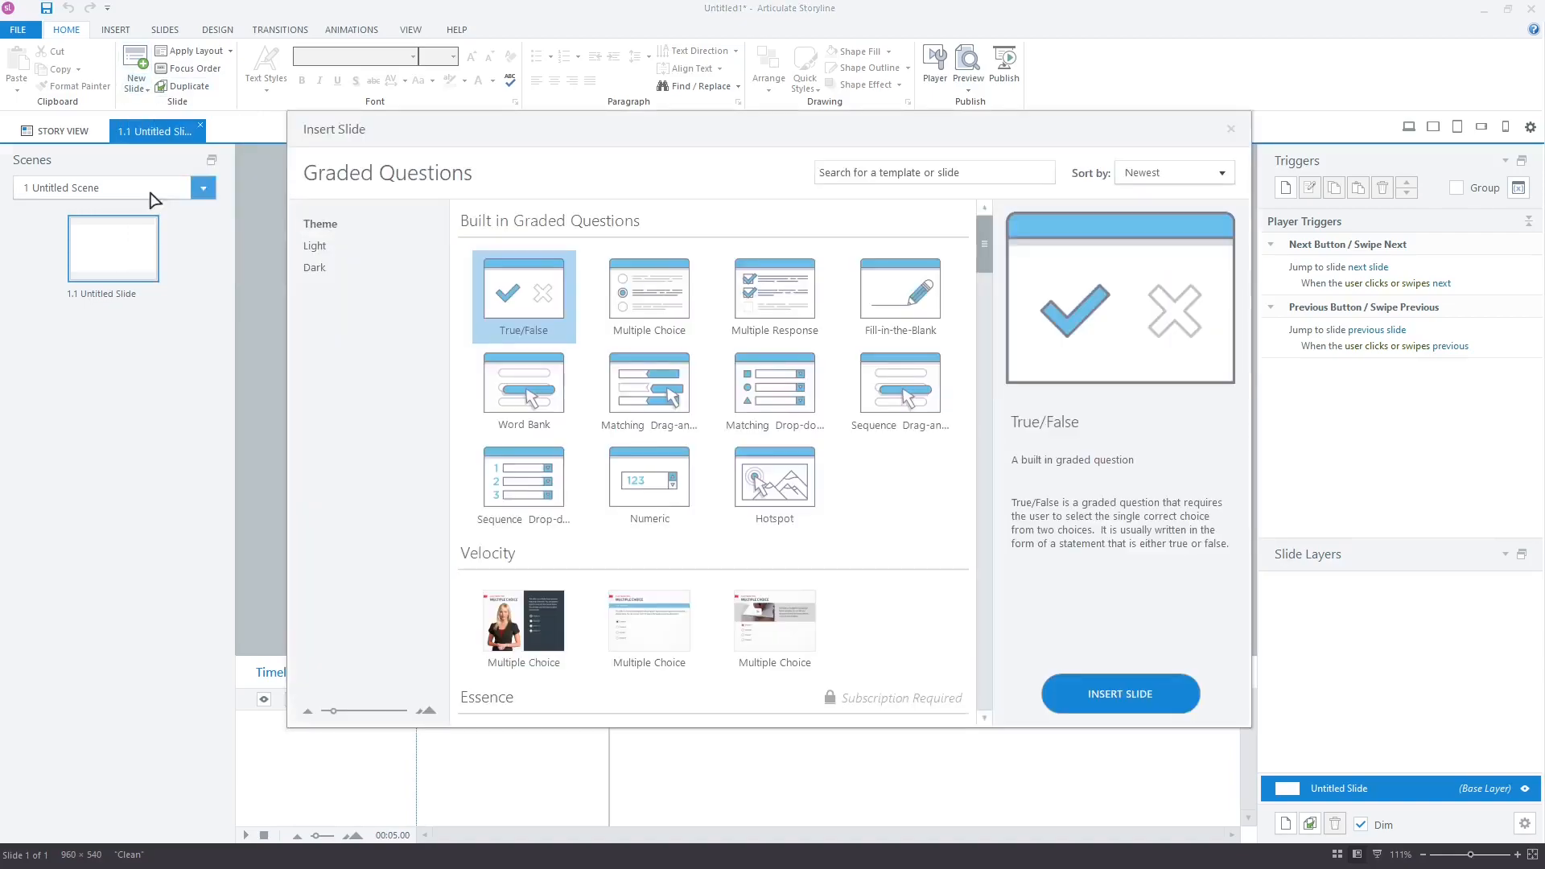
click(1119, 693)
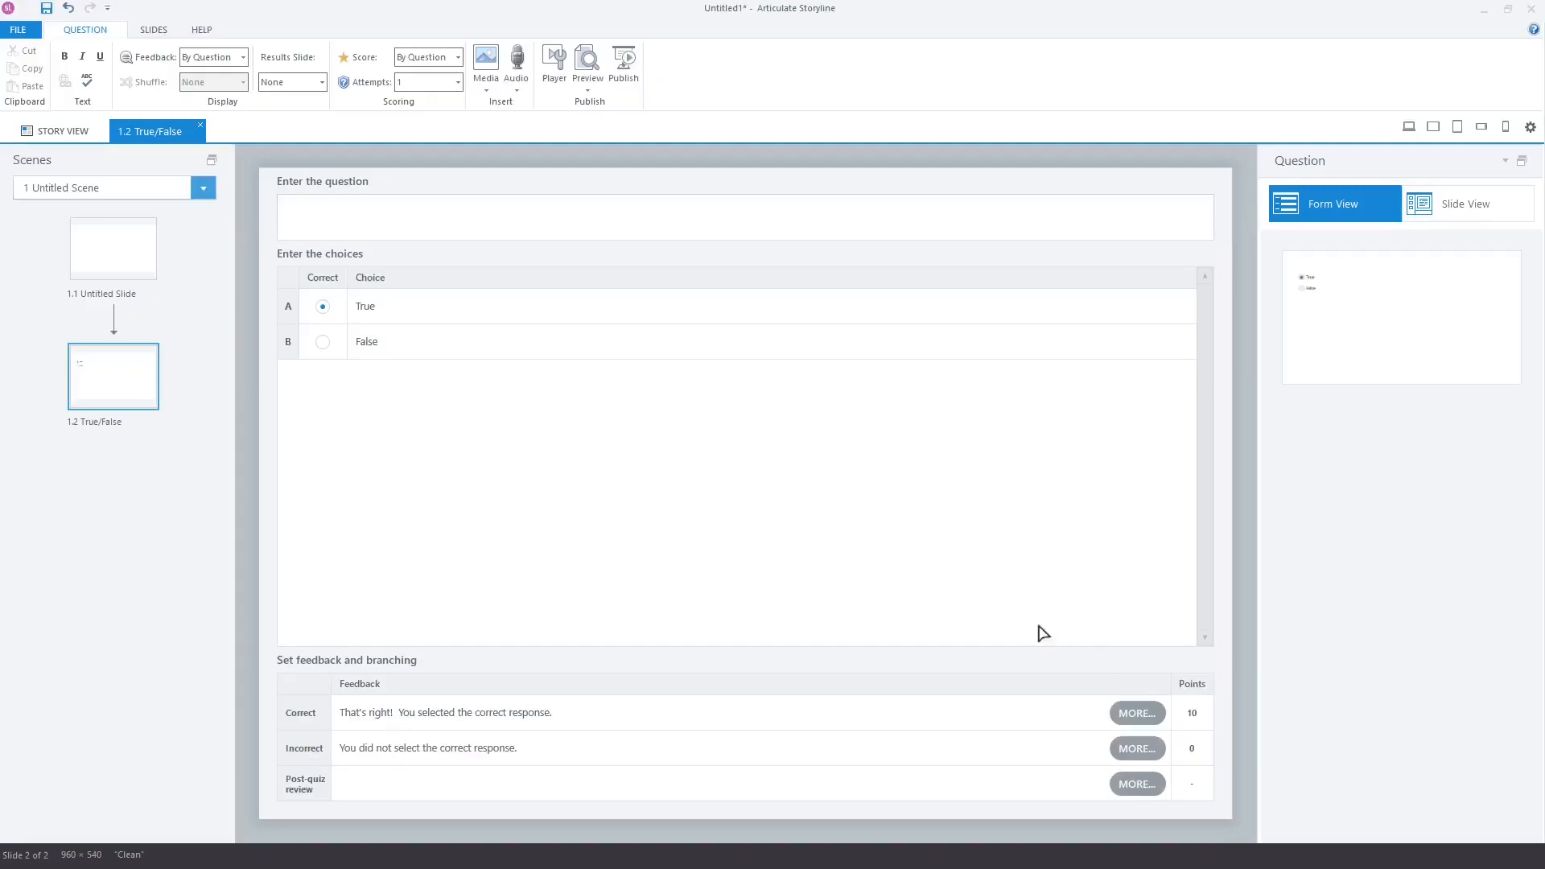
Step: Enter the question 'Earth is flat.' with False correct and view it in Slide View
text(Earth is flat)
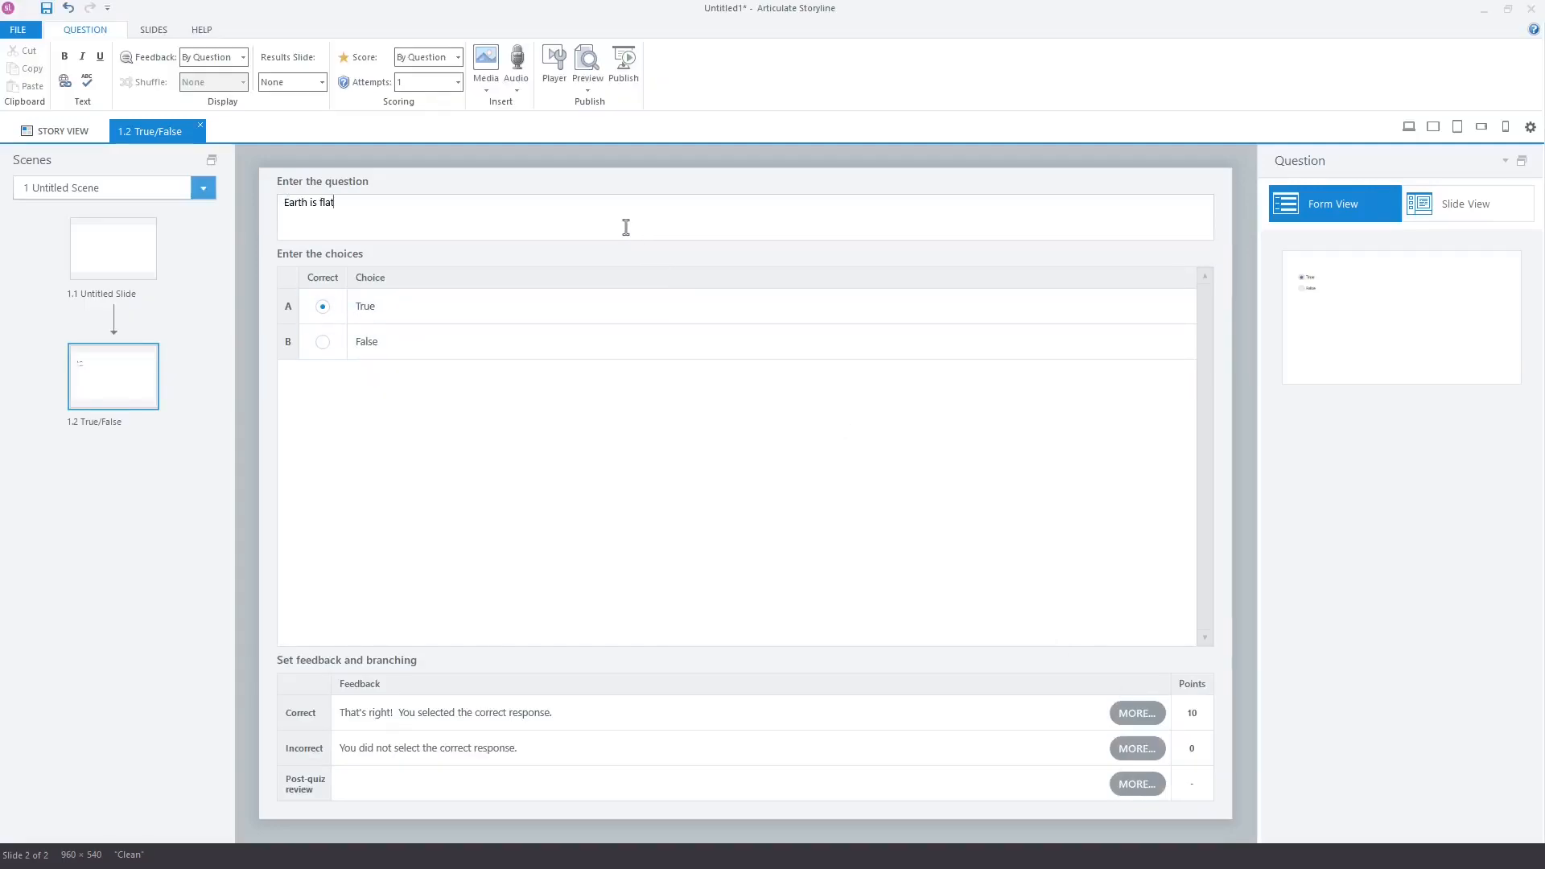
click(322, 341)
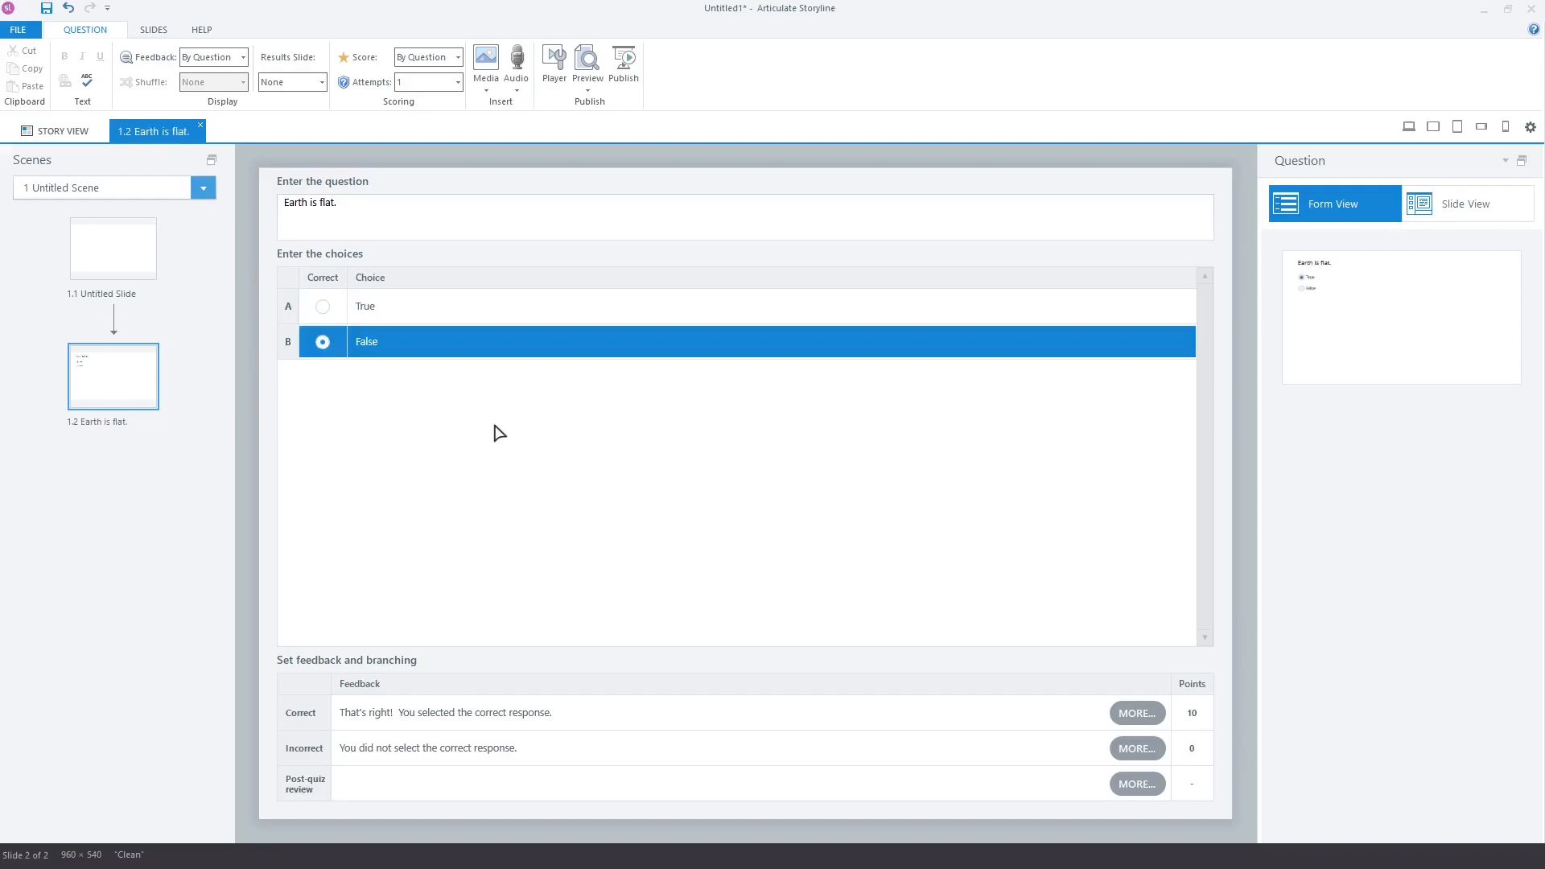
mouse_move(135, 379)
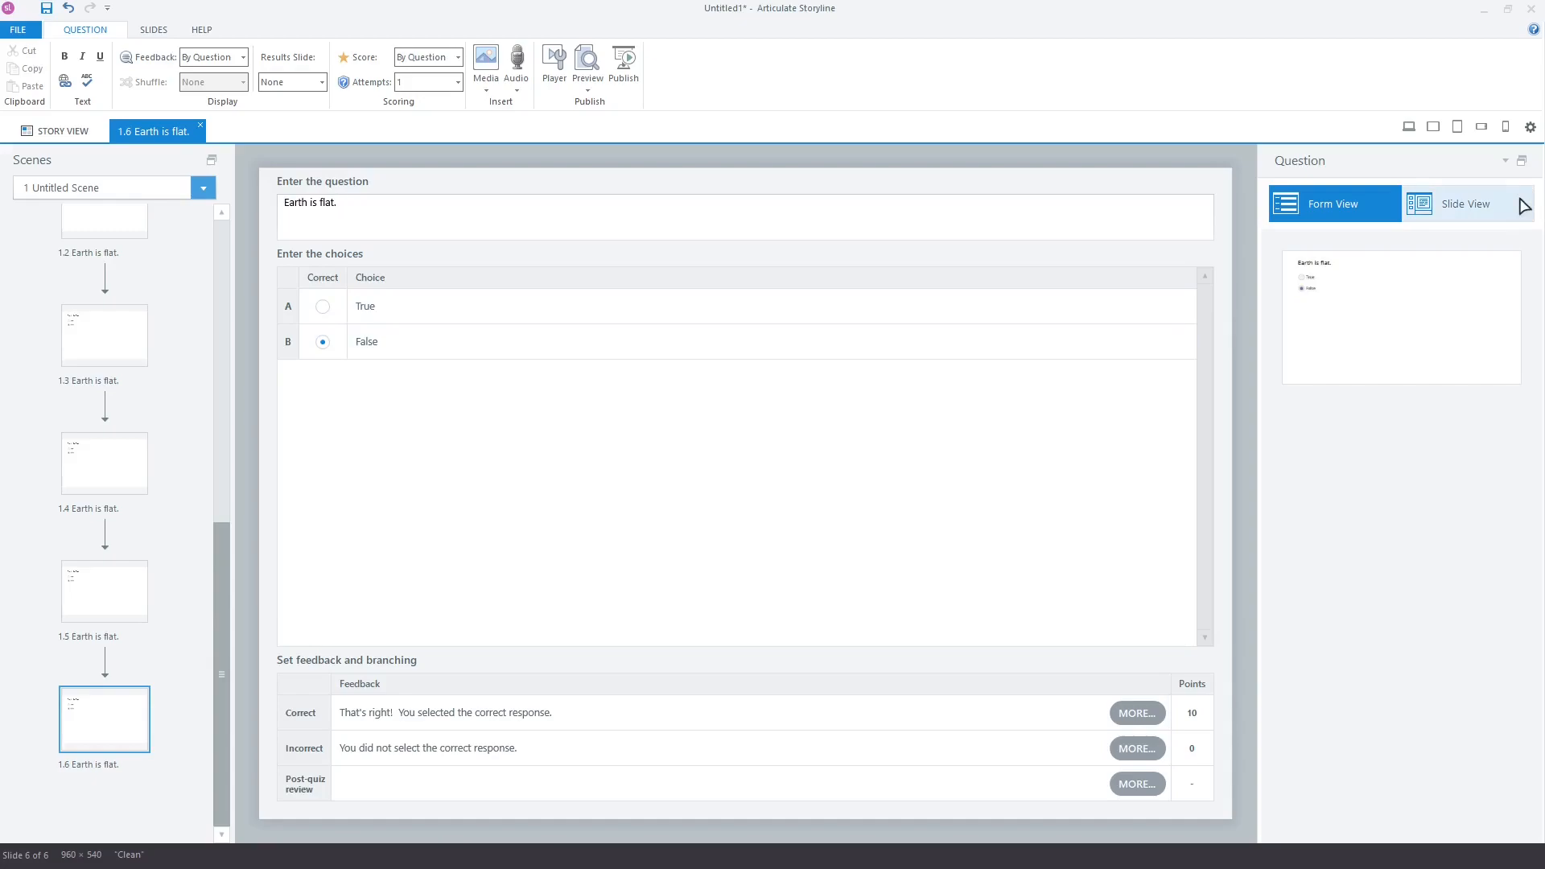
click(1467, 202)
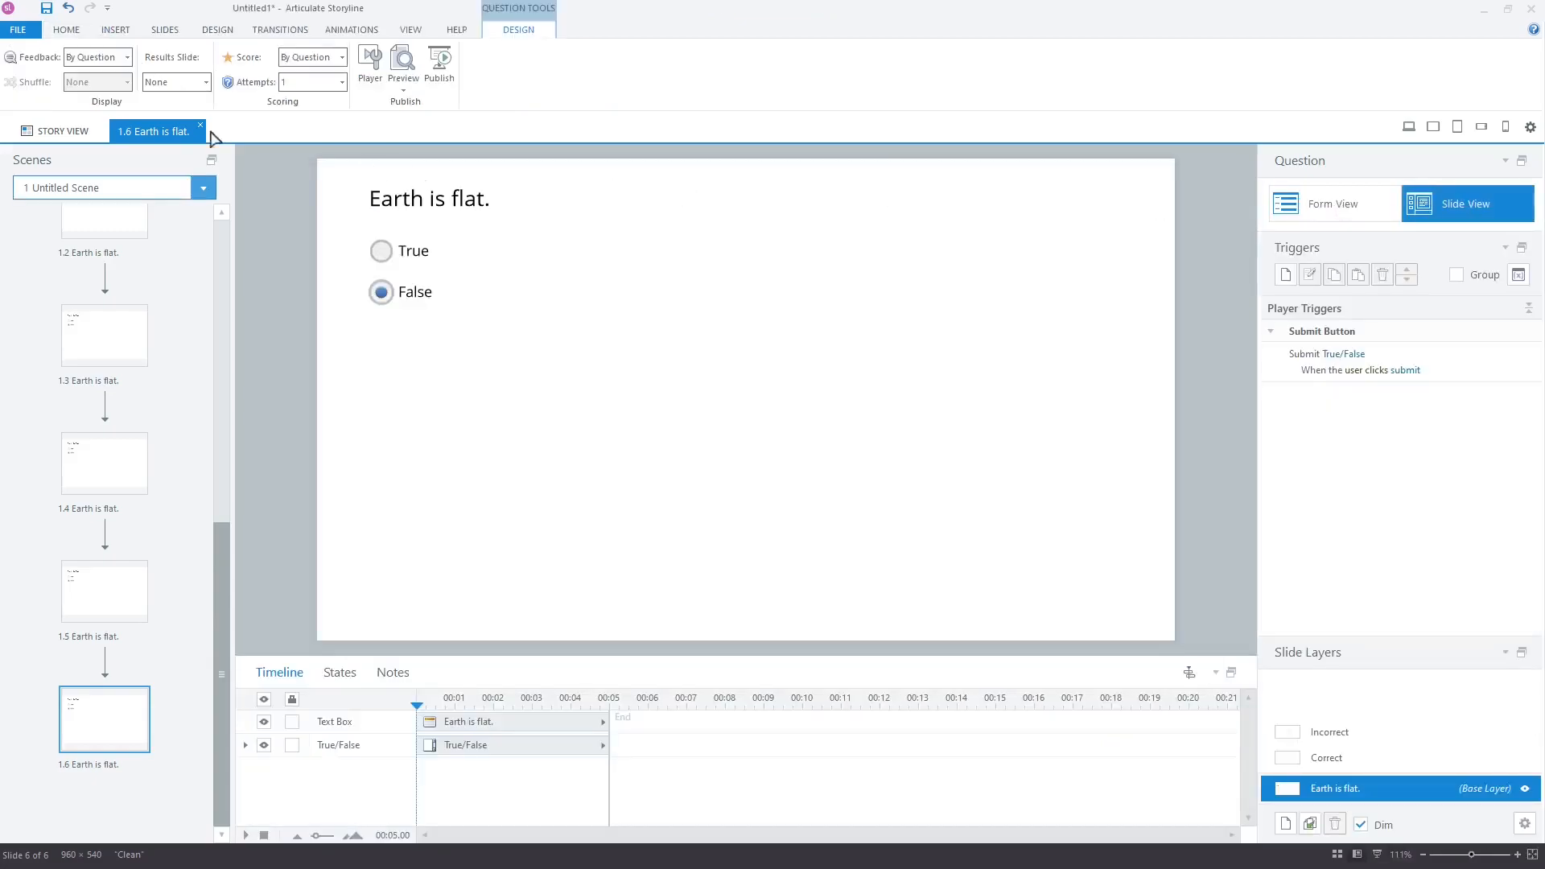
click(67, 29)
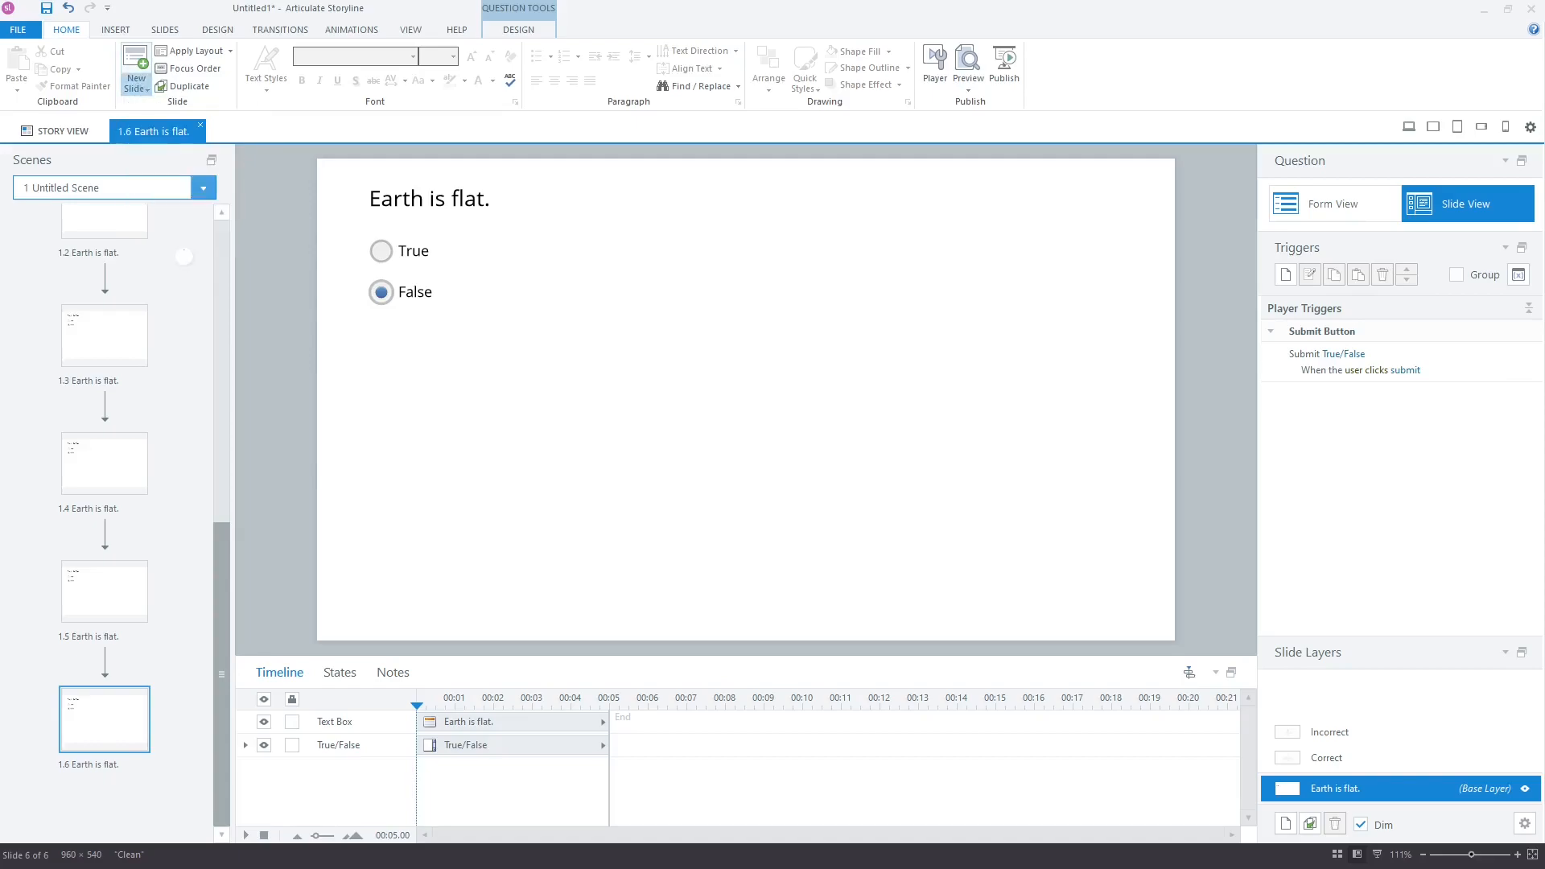
Step: Add a Quiz Results slide with a 1-minute quiz timer and preview the course
click(136, 73)
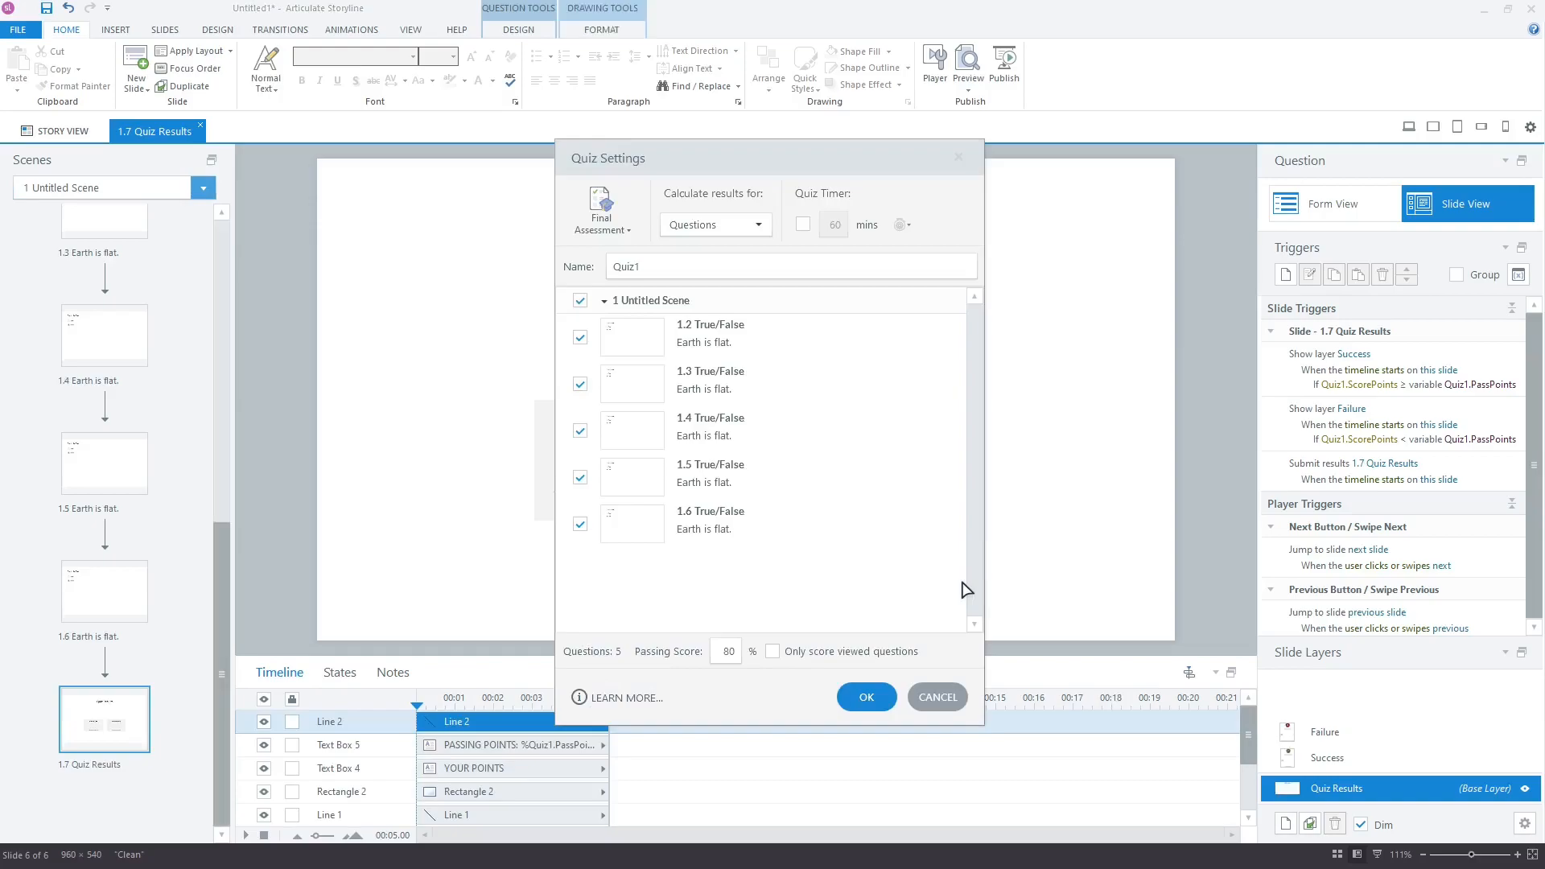
mouse_move(856, 246)
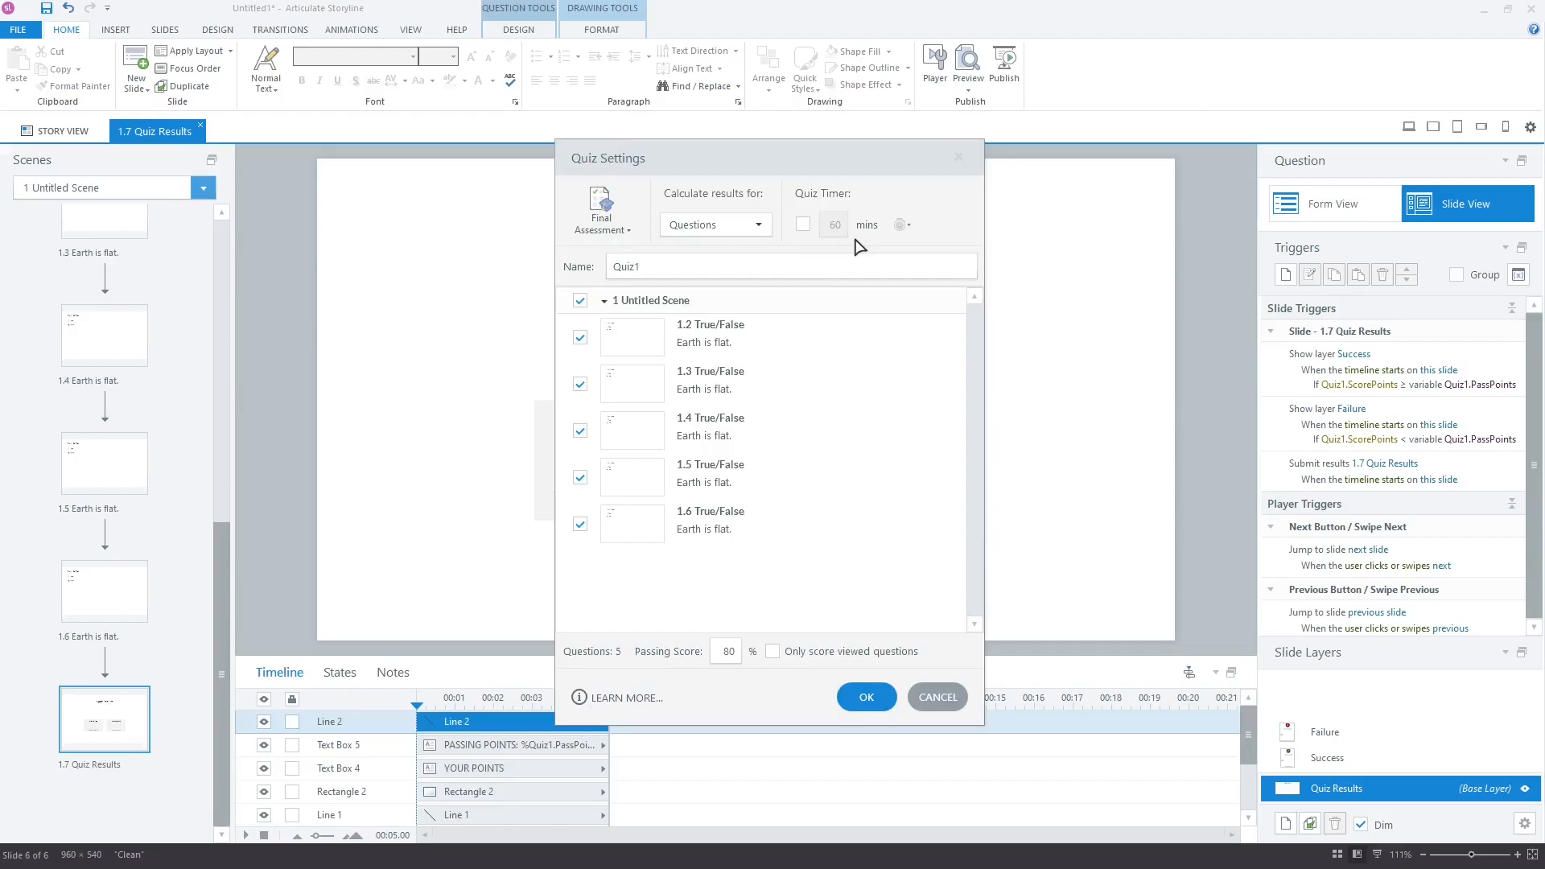
click(802, 224)
text(1)
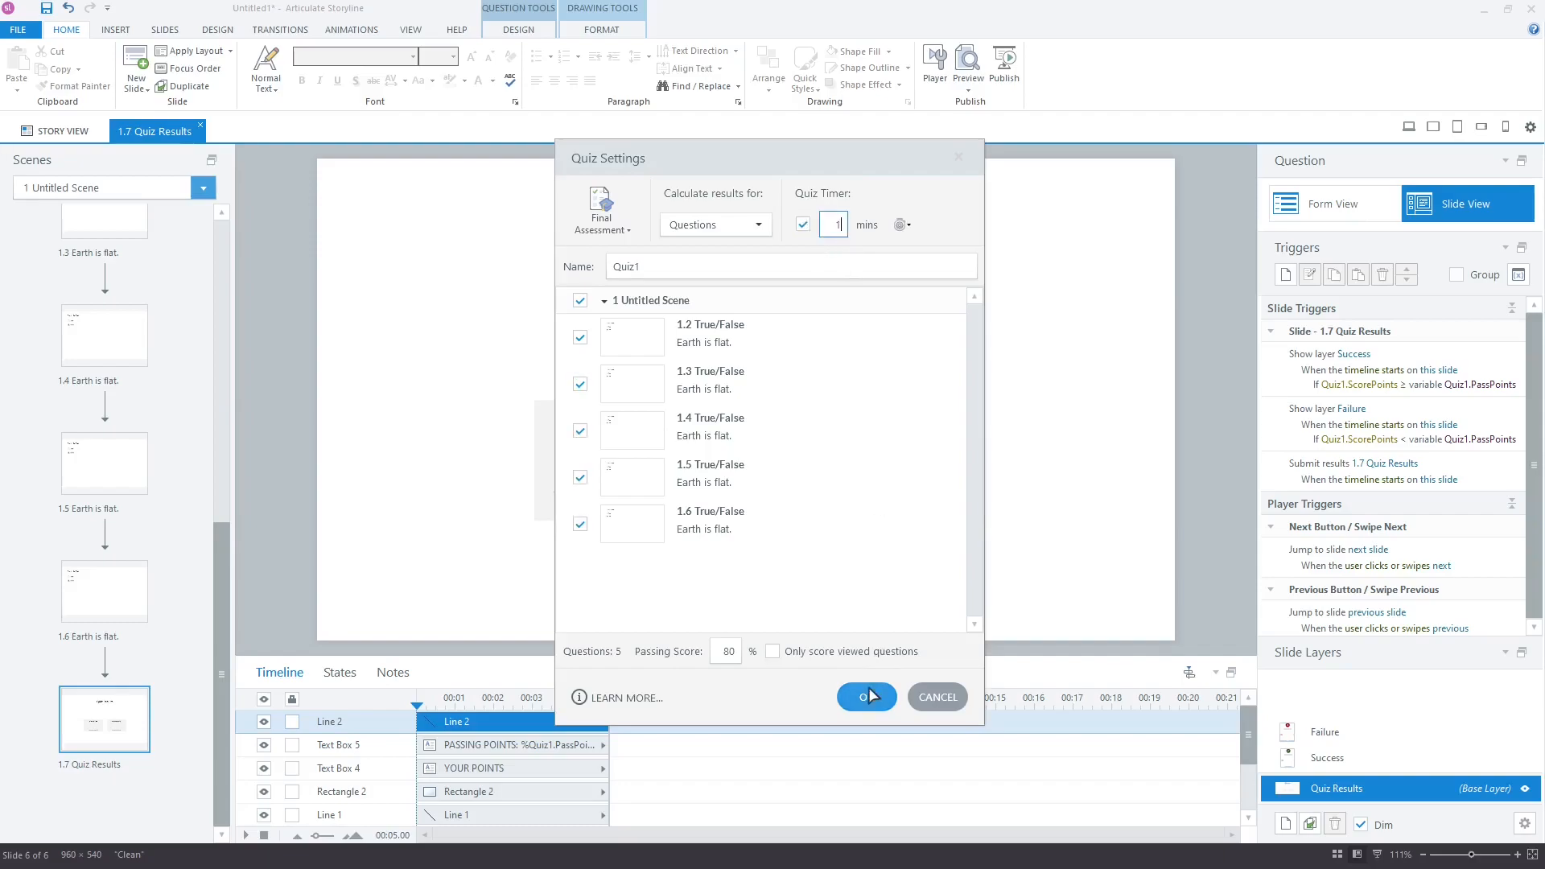
click(864, 697)
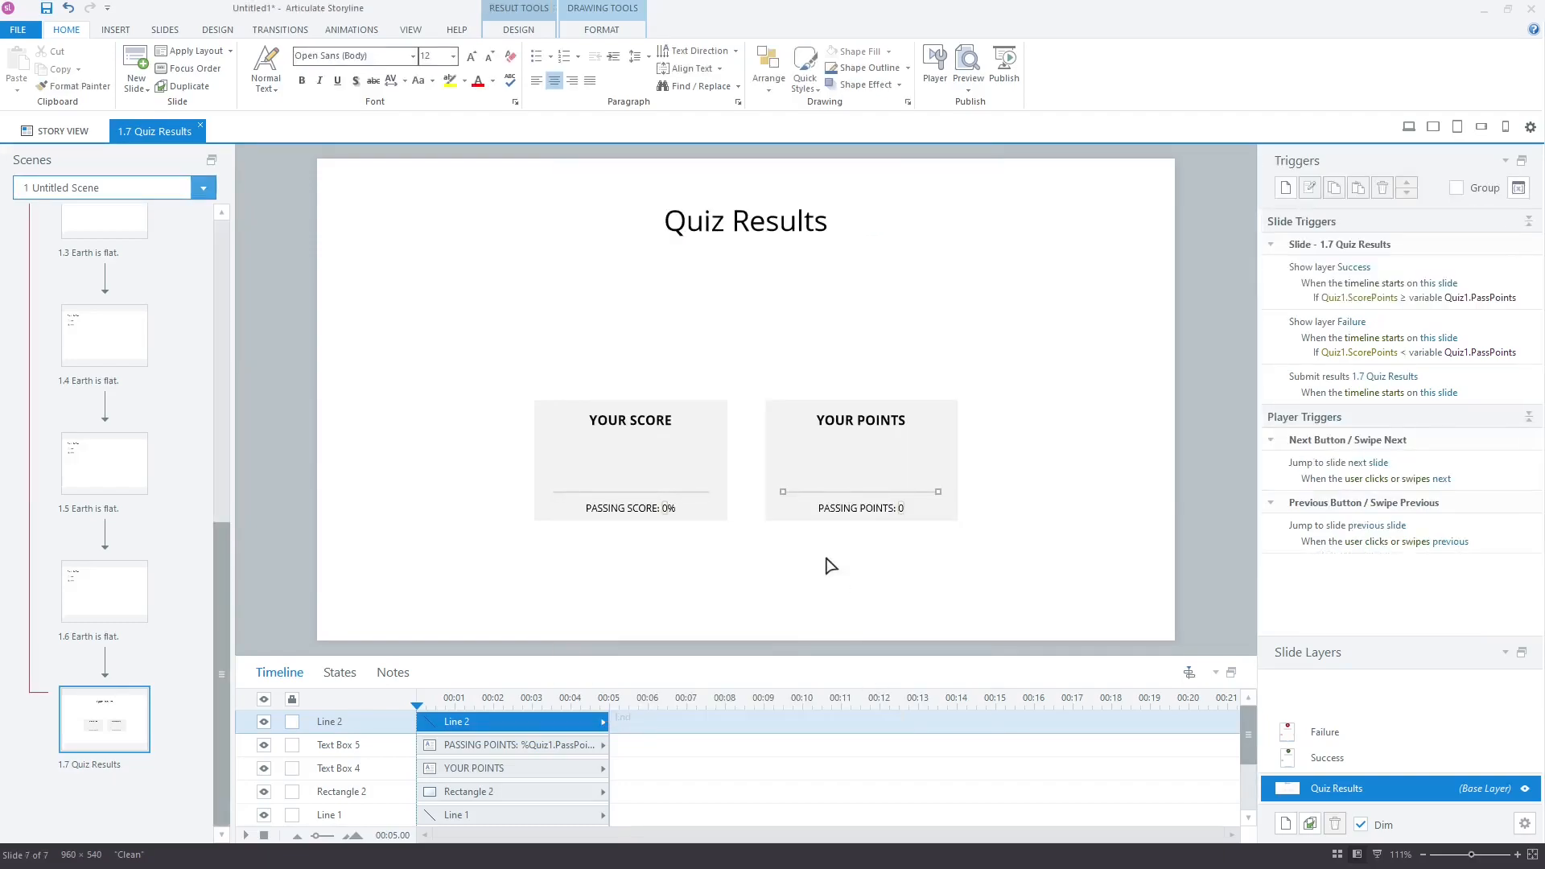
mouse_move(913, 220)
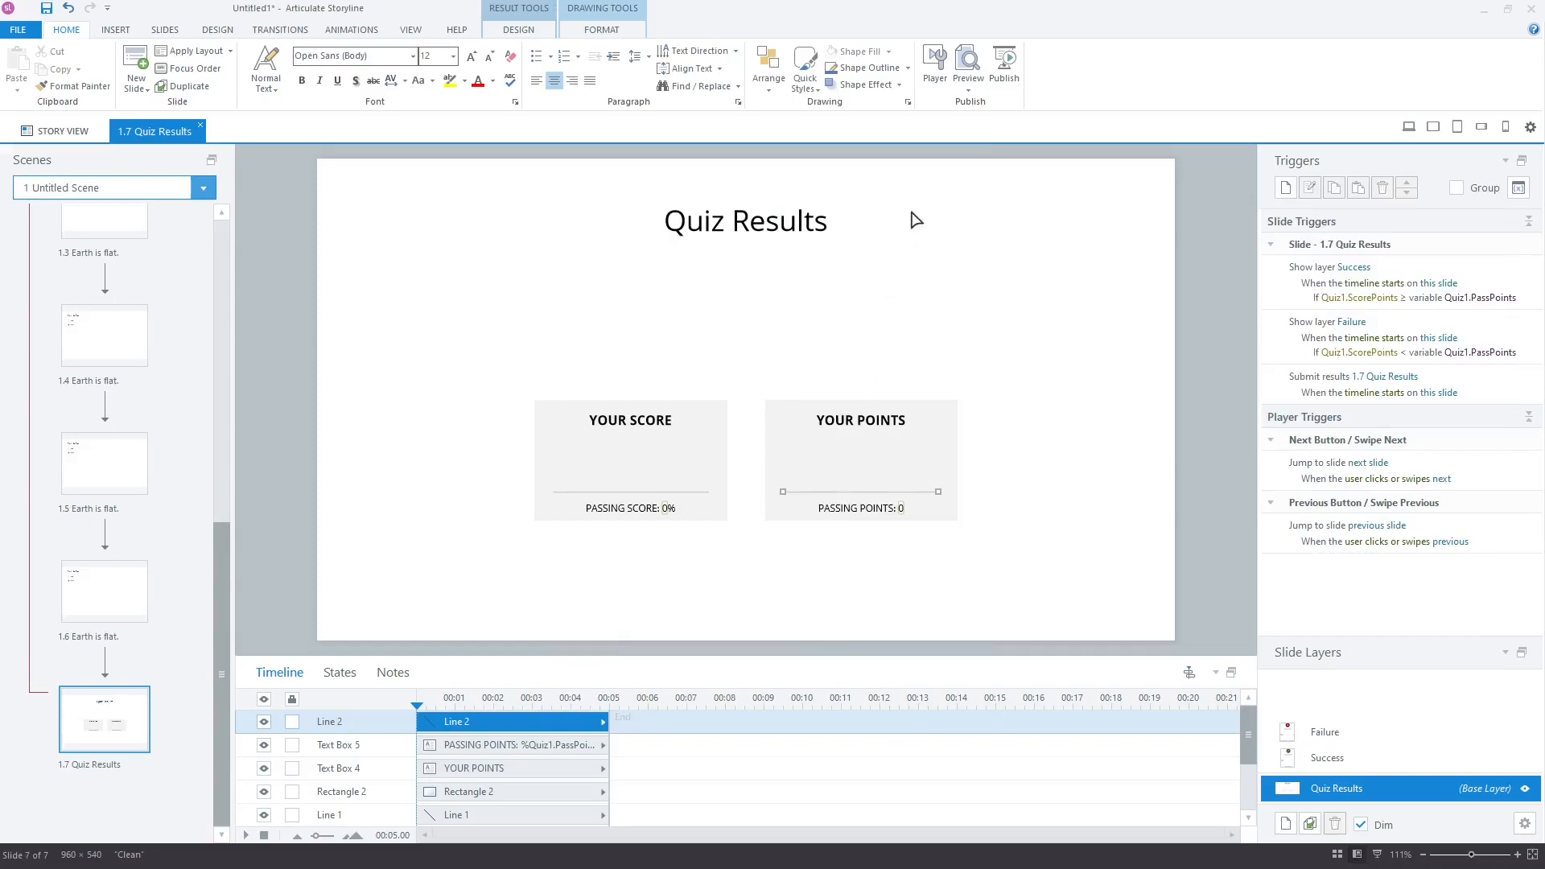
click(967, 69)
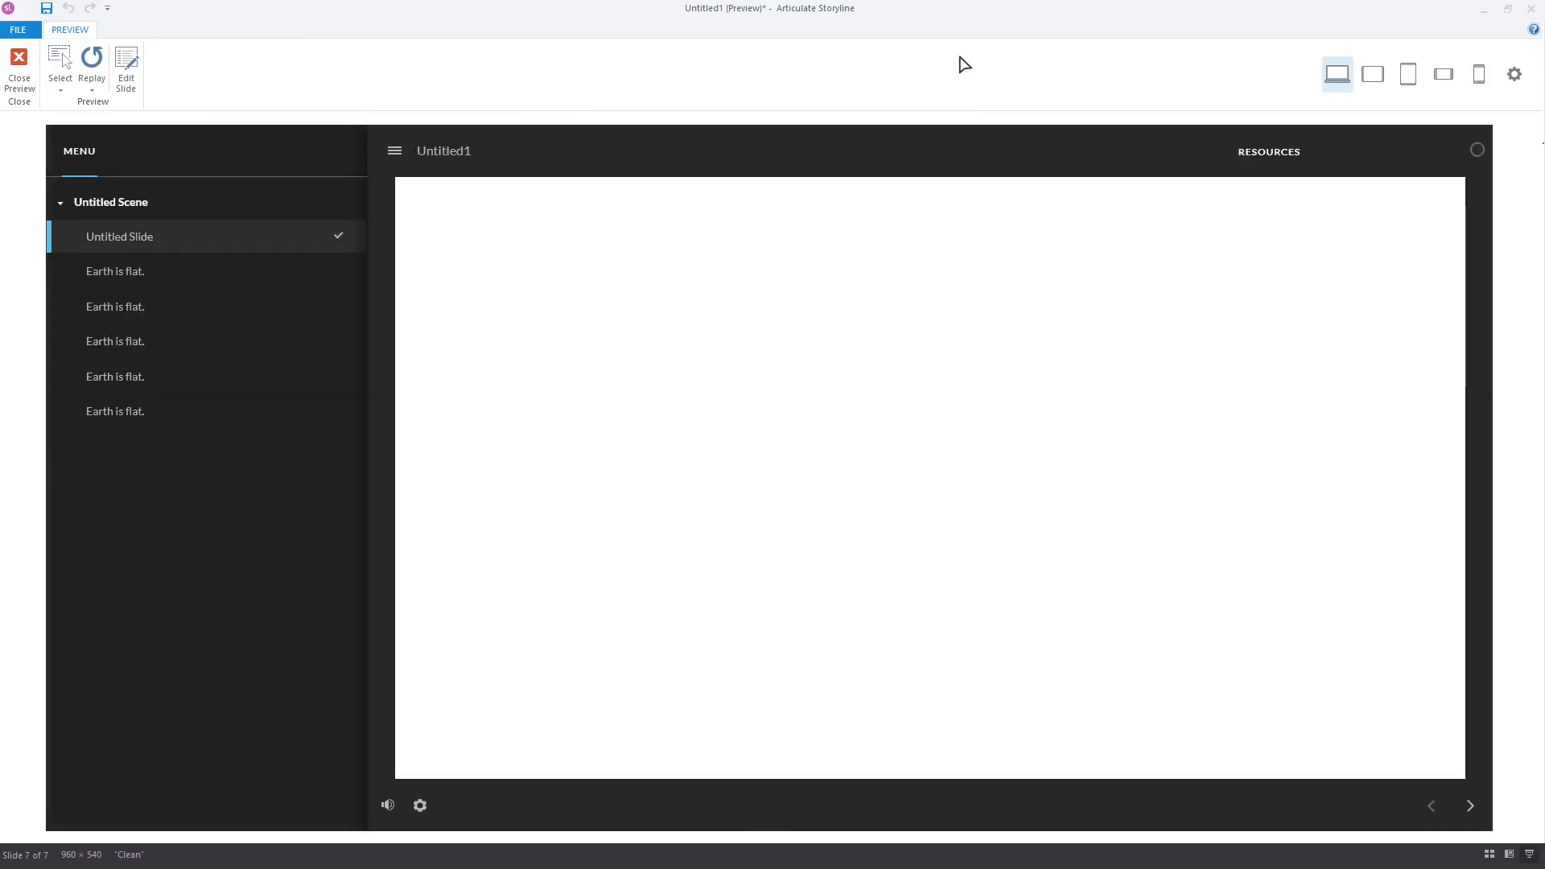
mouse_move(1466, 179)
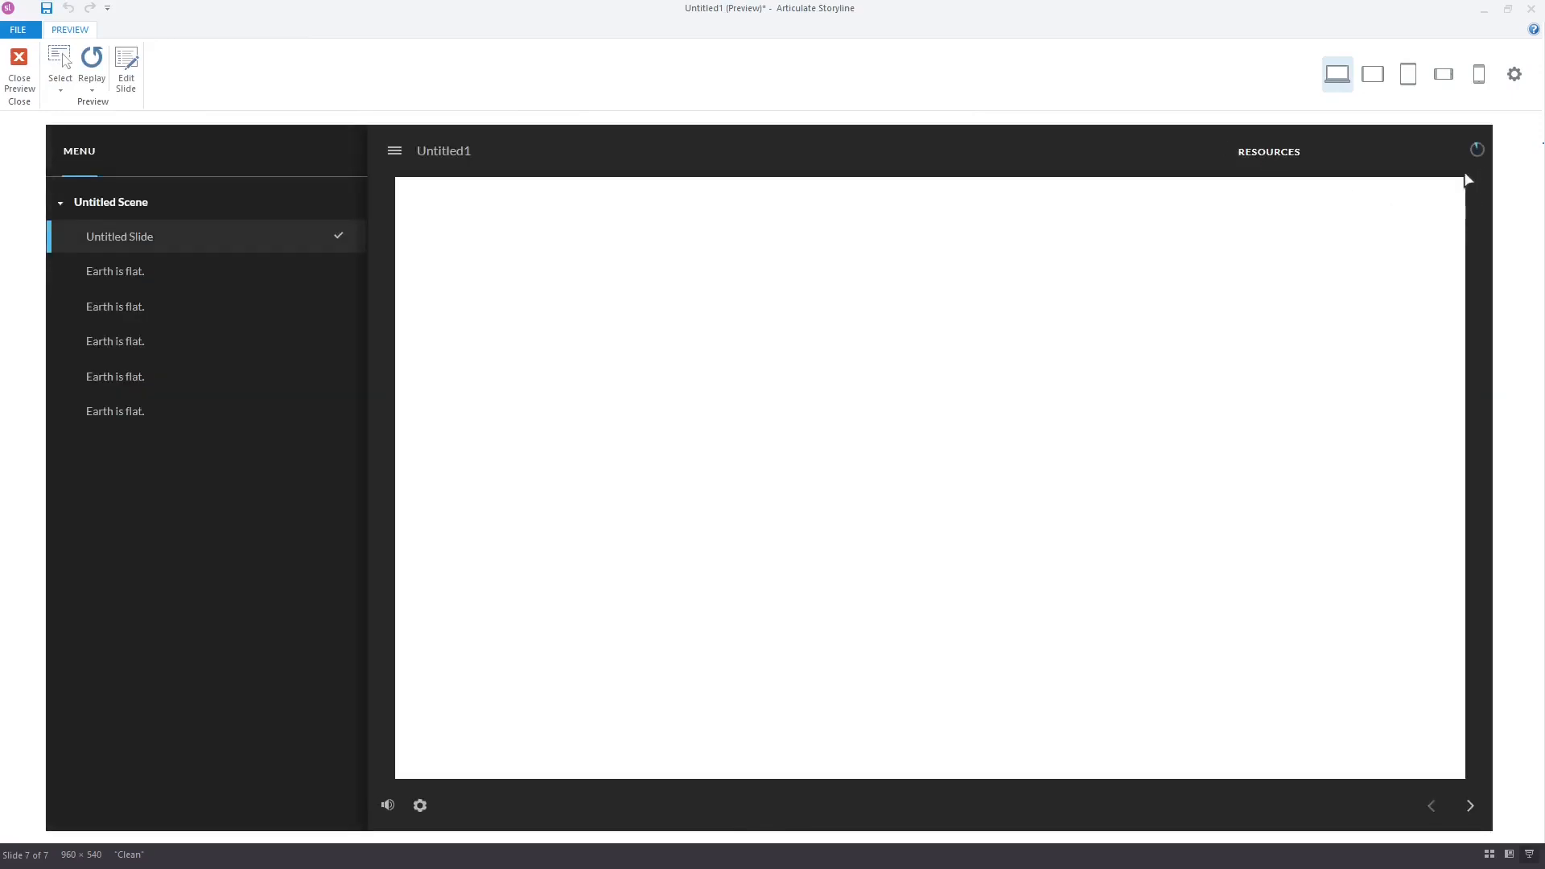
mouse_move(1488, 176)
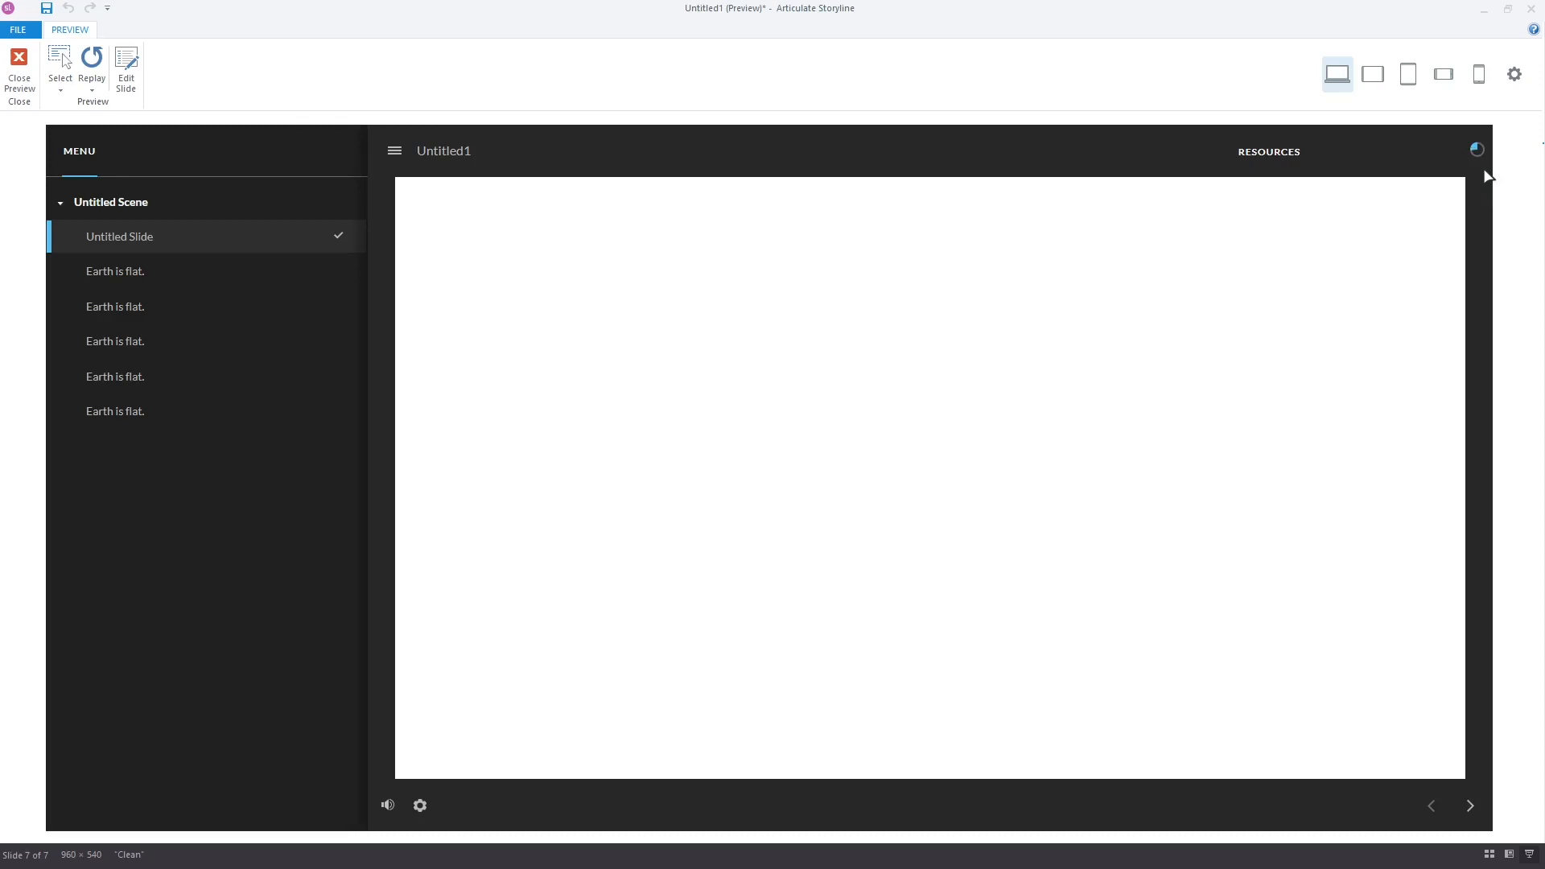
mouse_move(1387, 167)
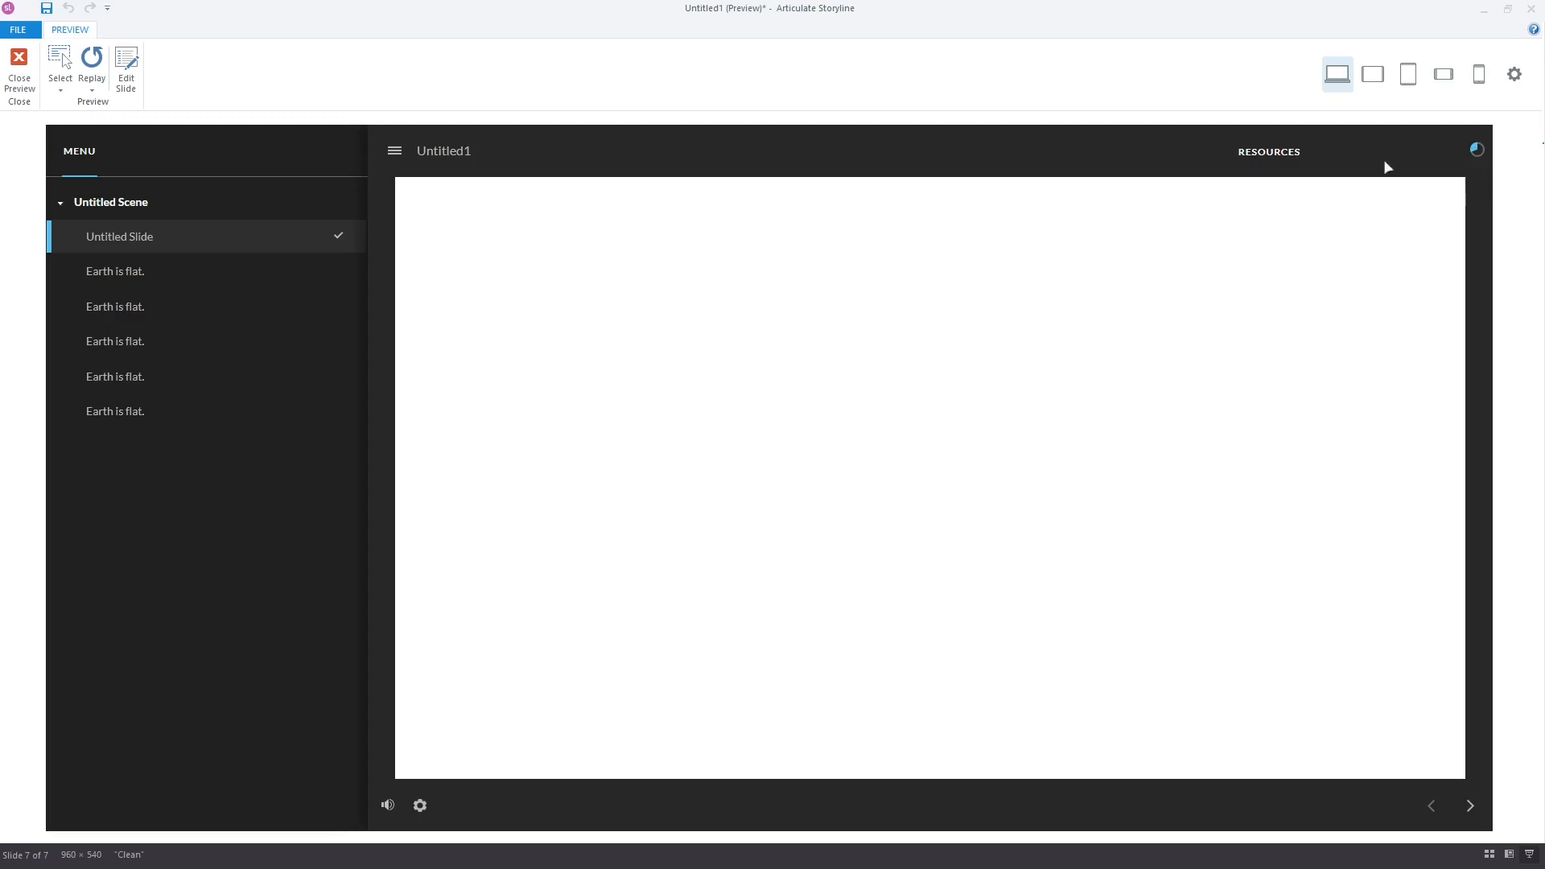
Step: Close the preview after watching the quiz timer count down
click(19, 69)
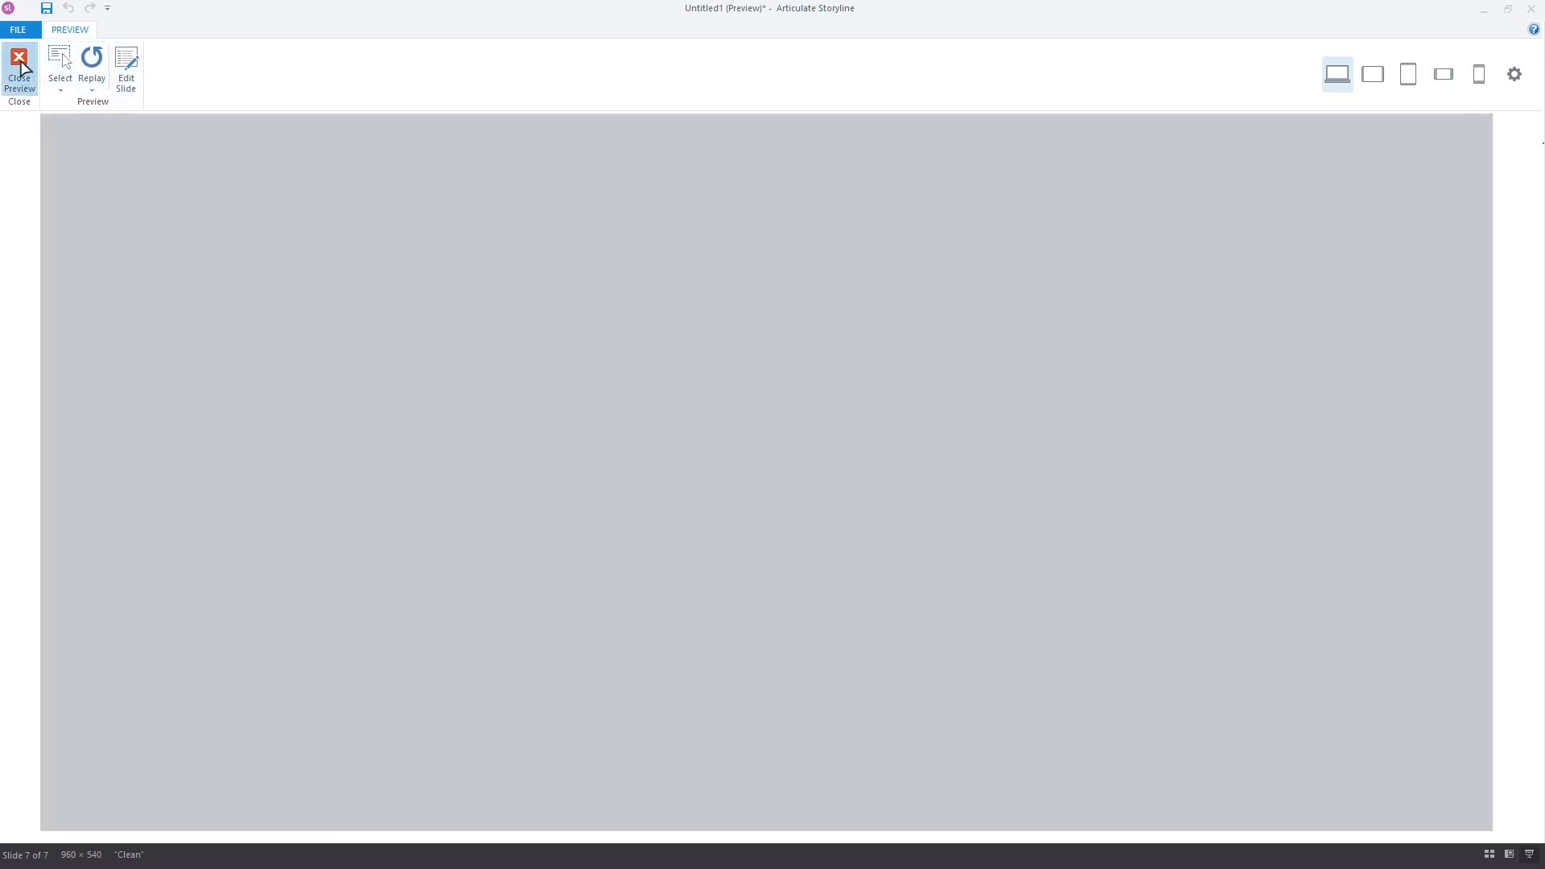
click(19, 74)
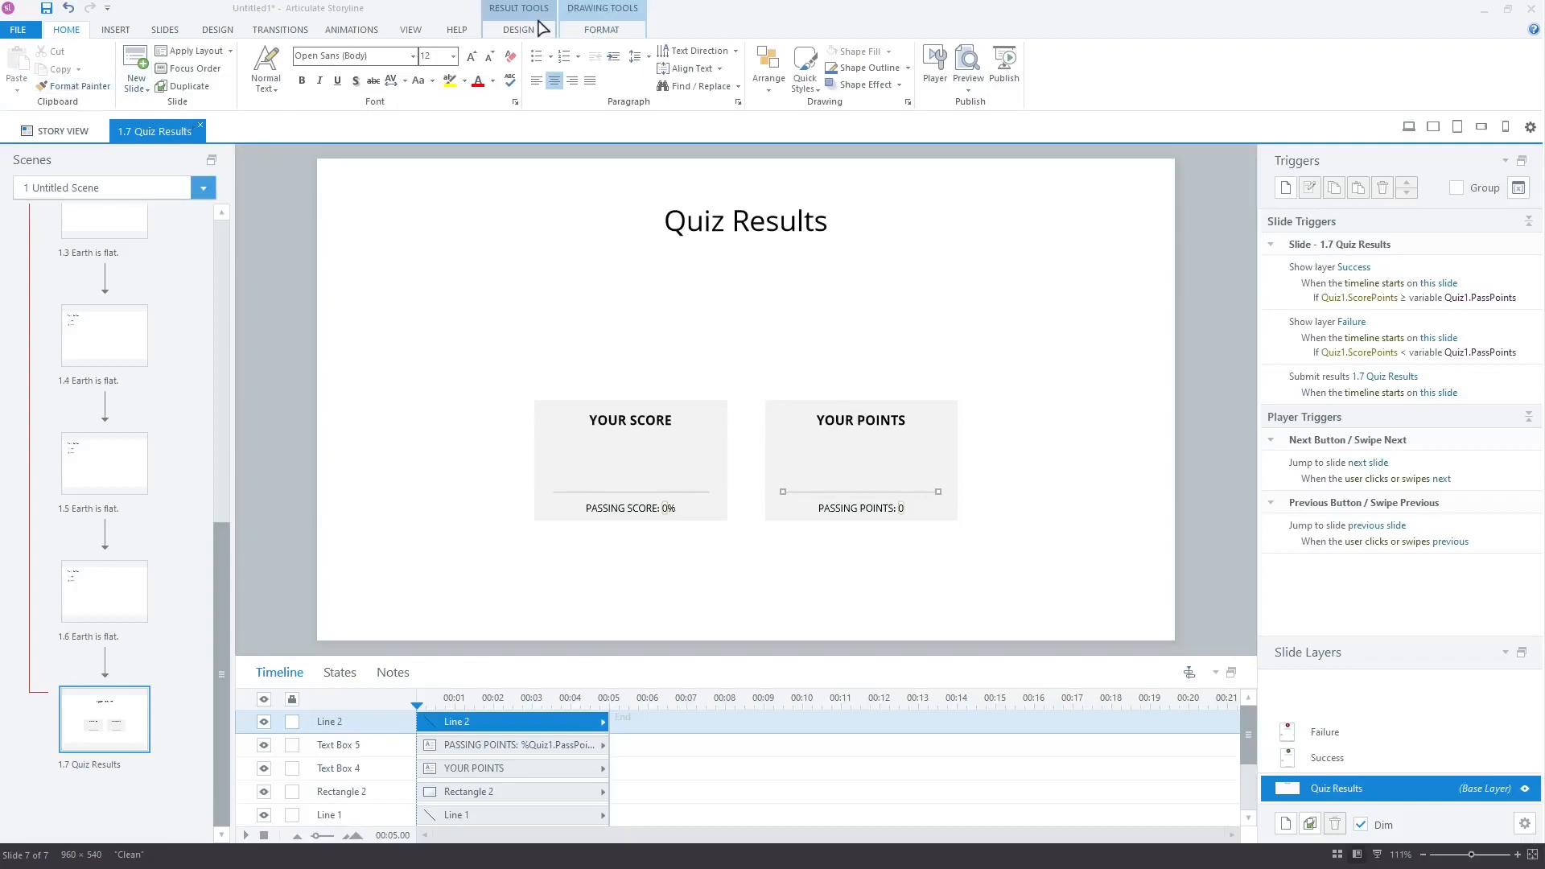
Step: Set the quiz timer to start with the first question in Timer Options
click(517, 29)
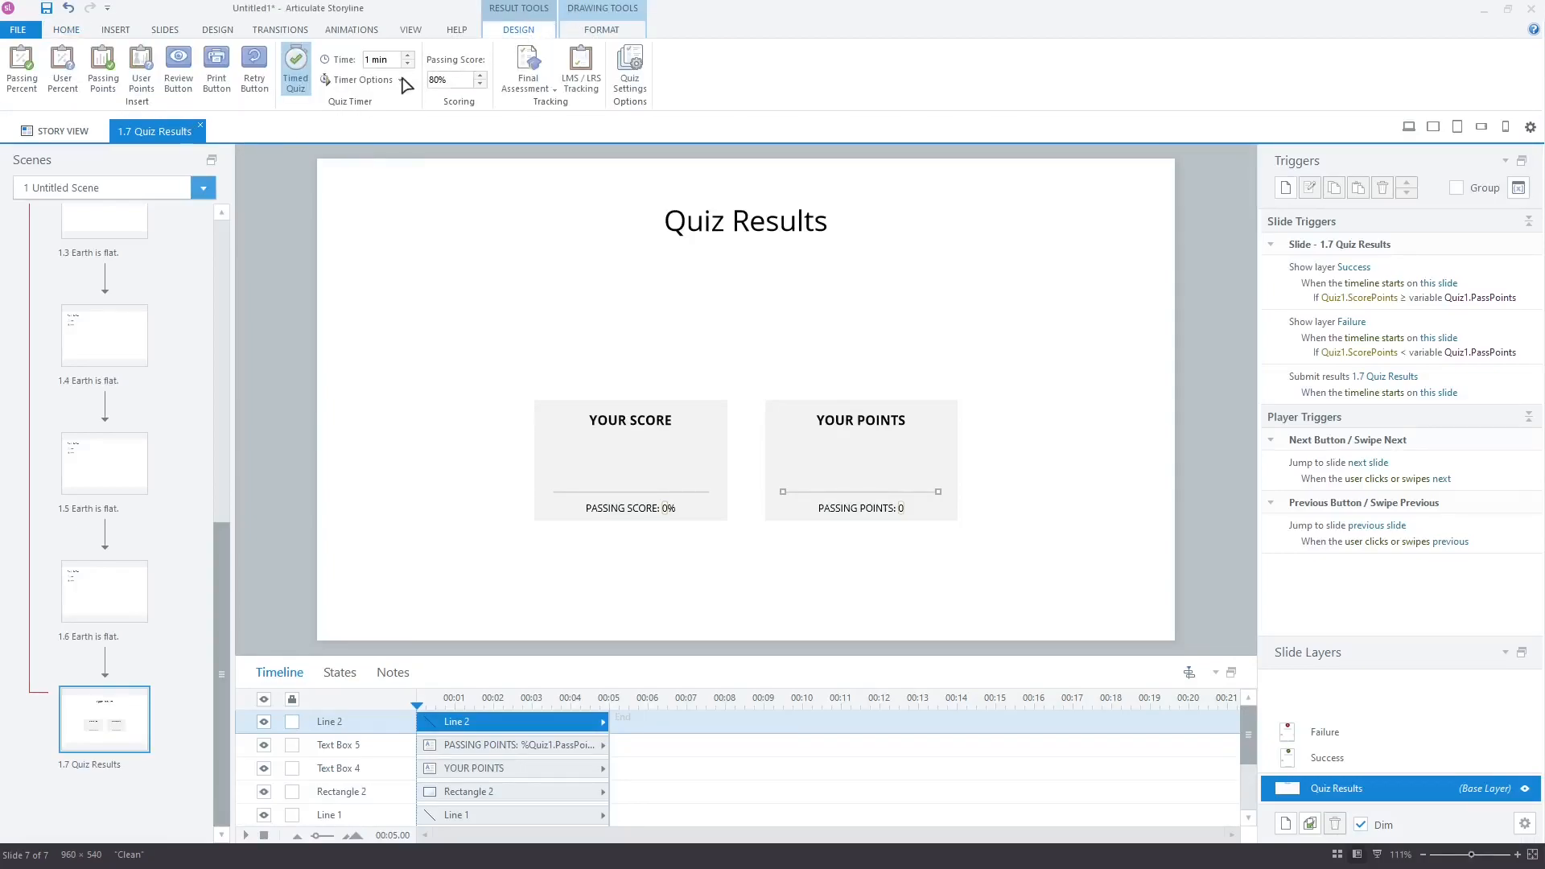
click(362, 80)
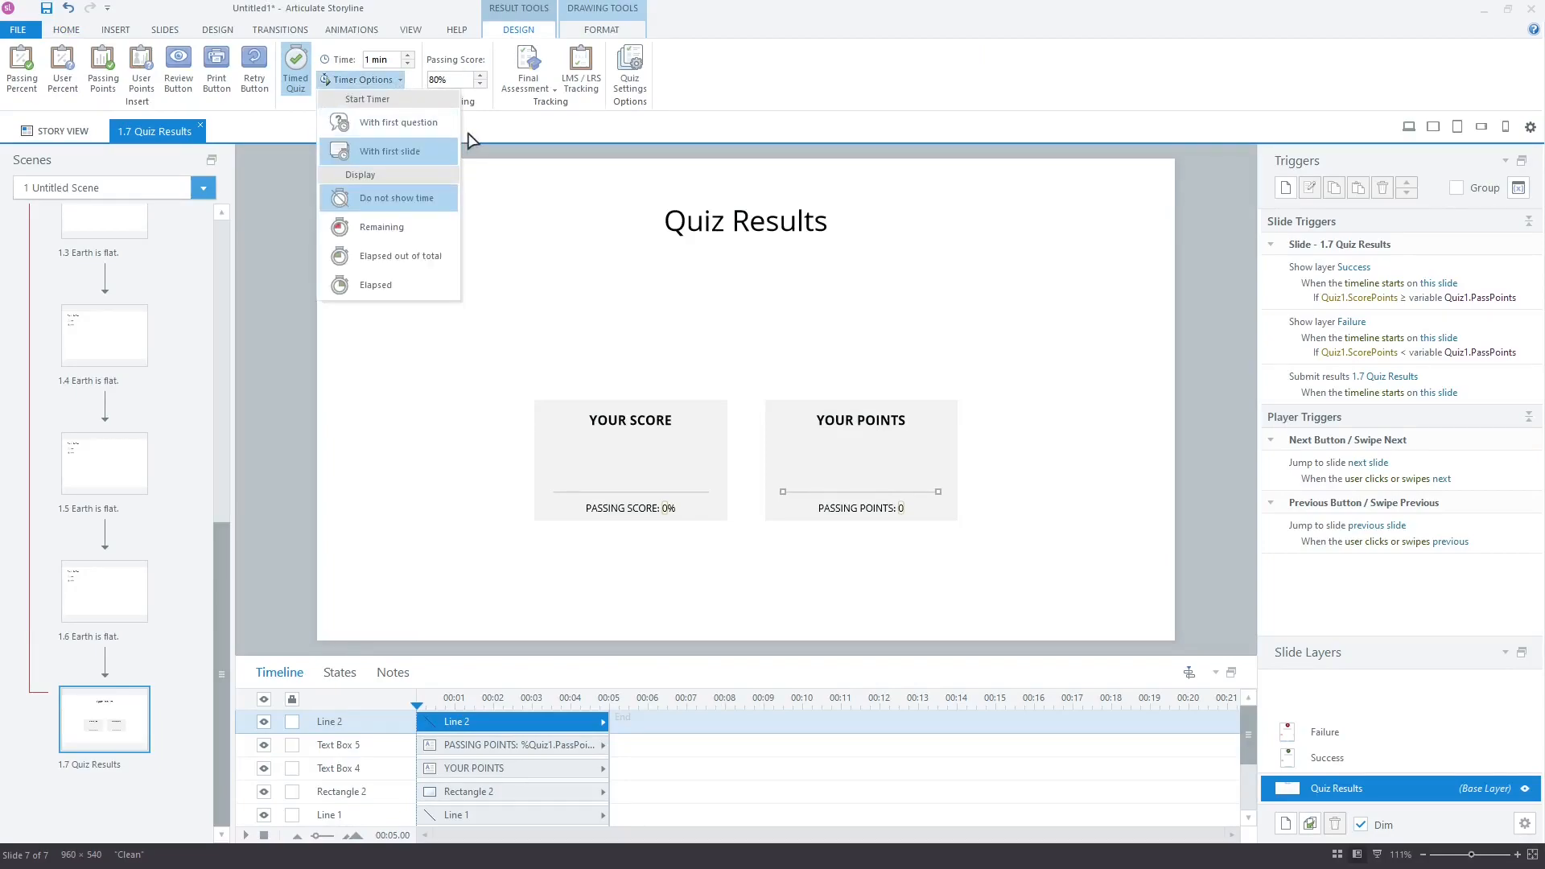
mouse_move(396, 123)
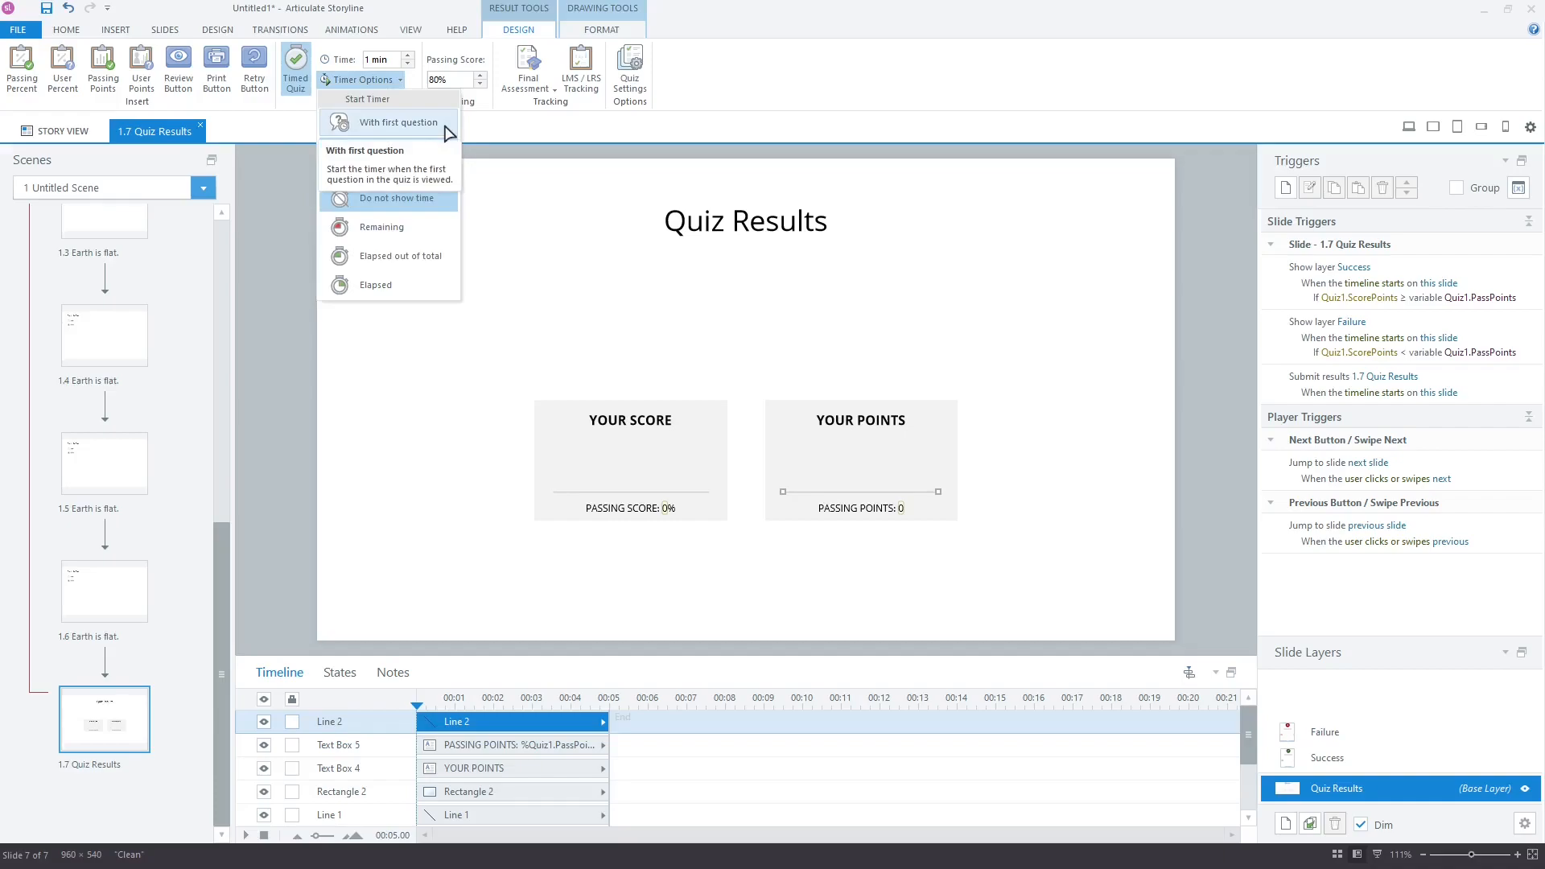
mouse_move(390, 151)
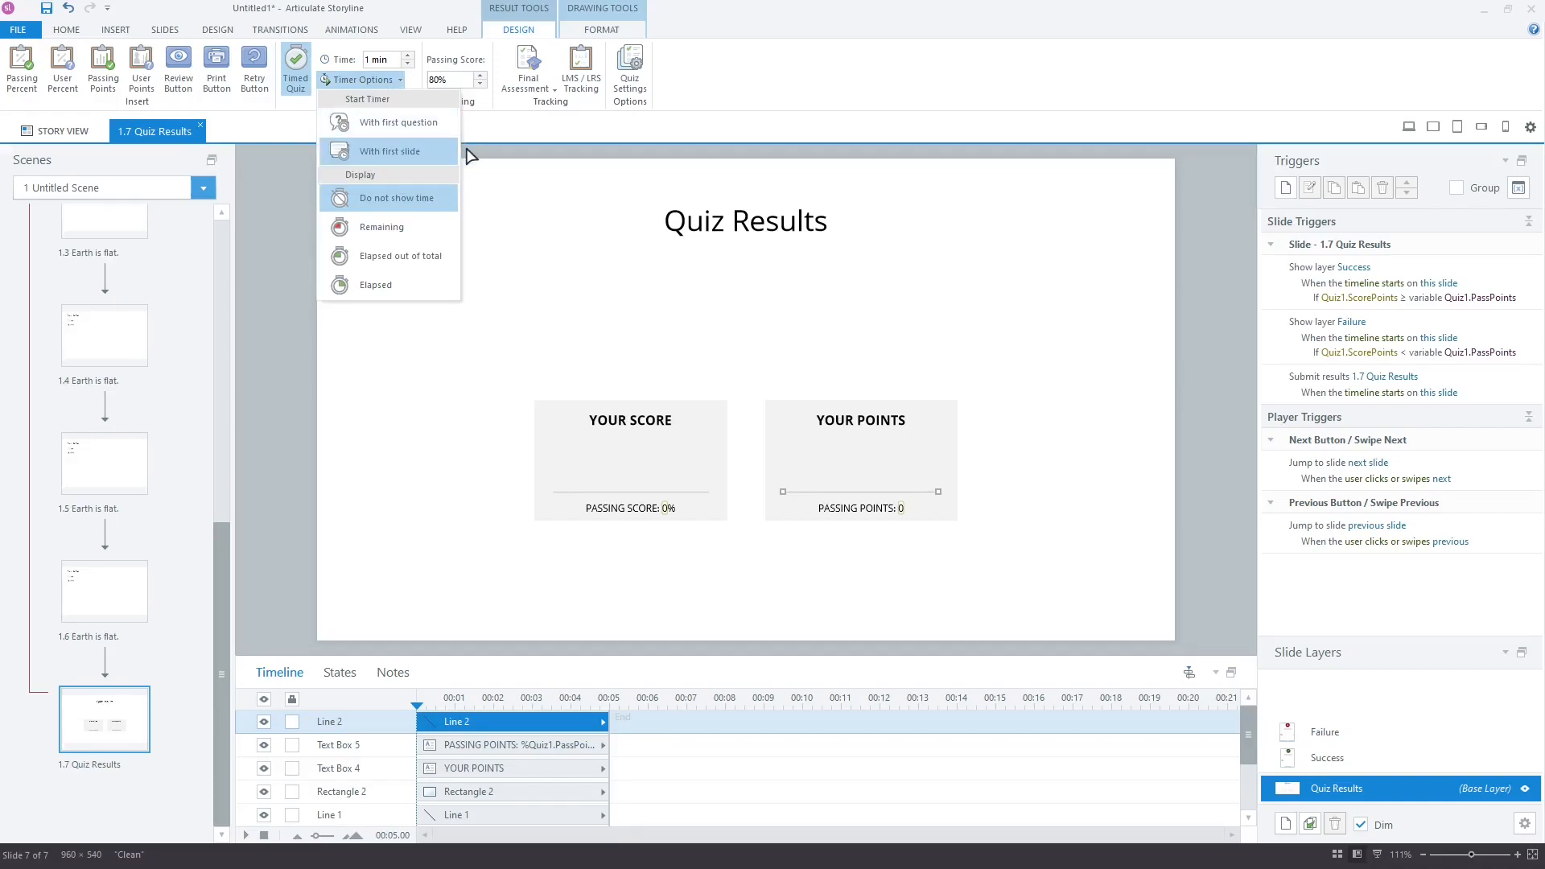
mouse_move(398, 123)
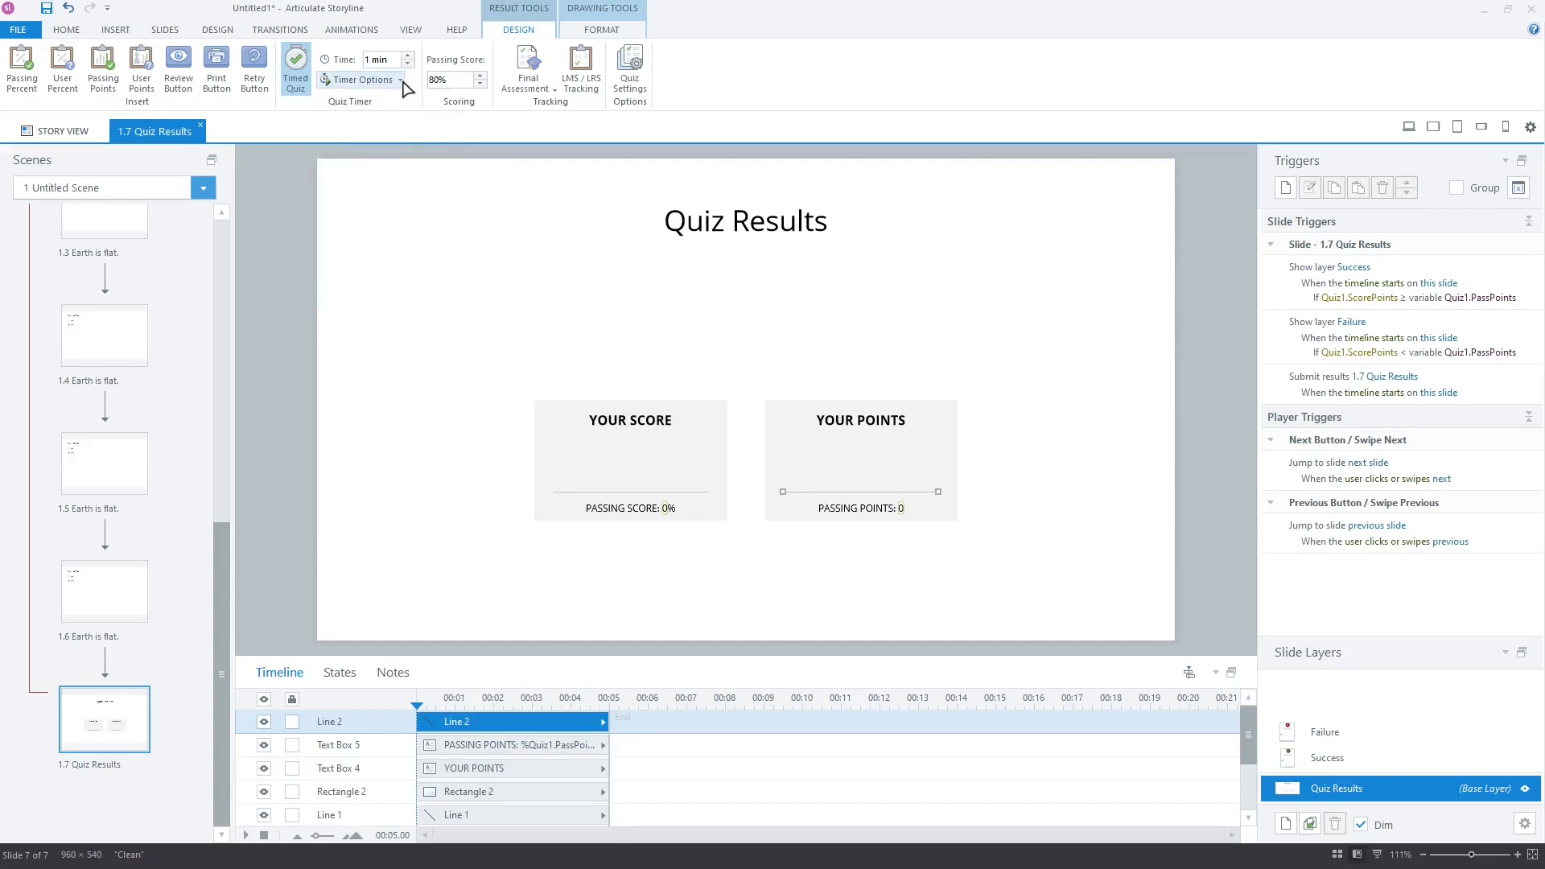
click(359, 80)
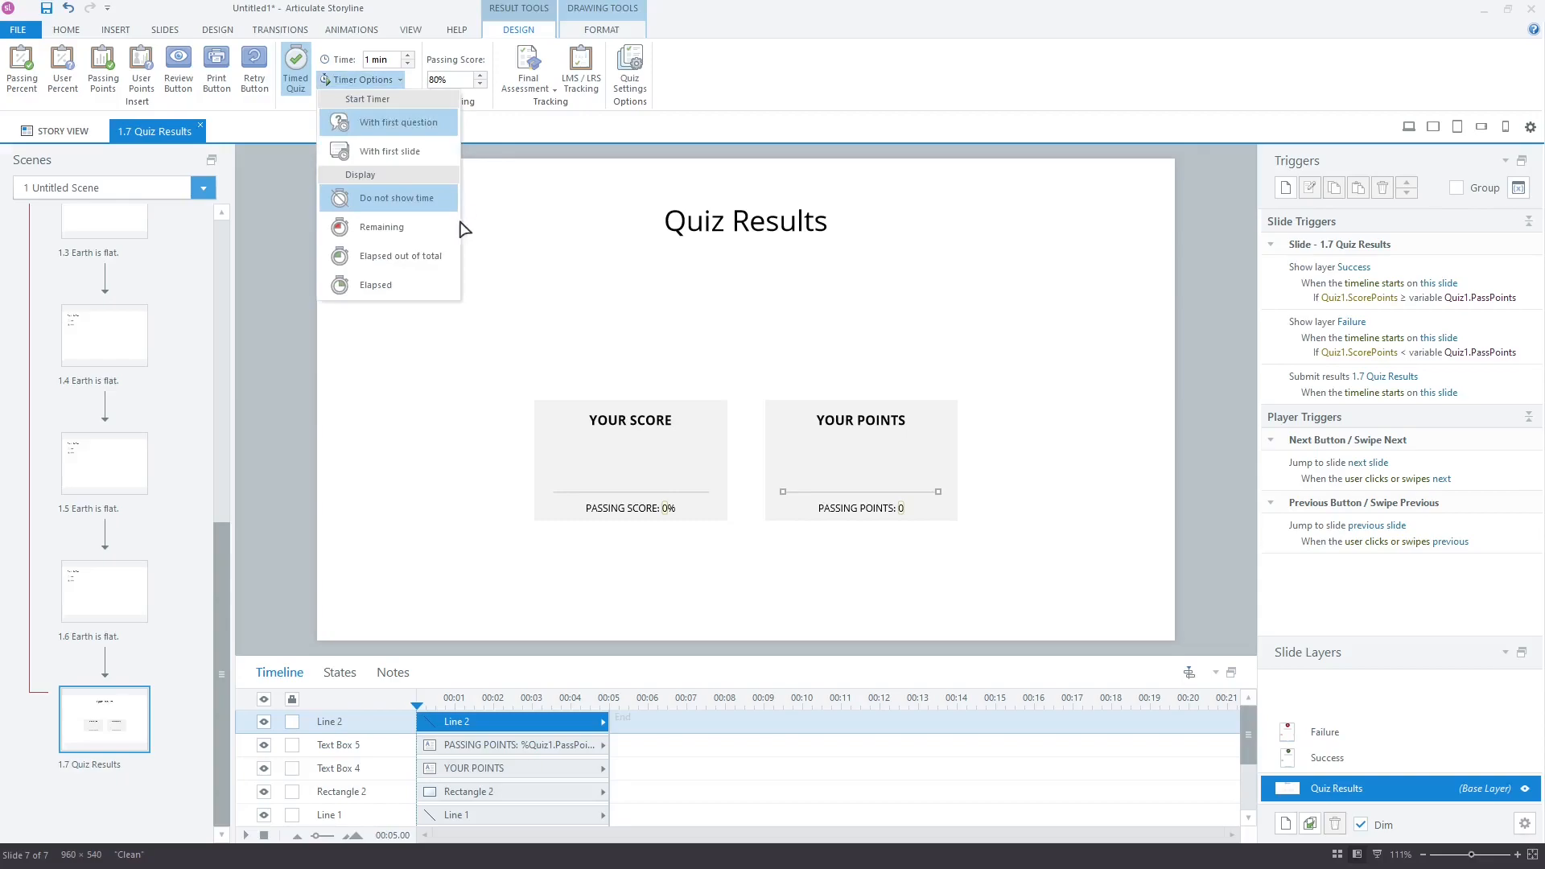
mouse_move(478, 284)
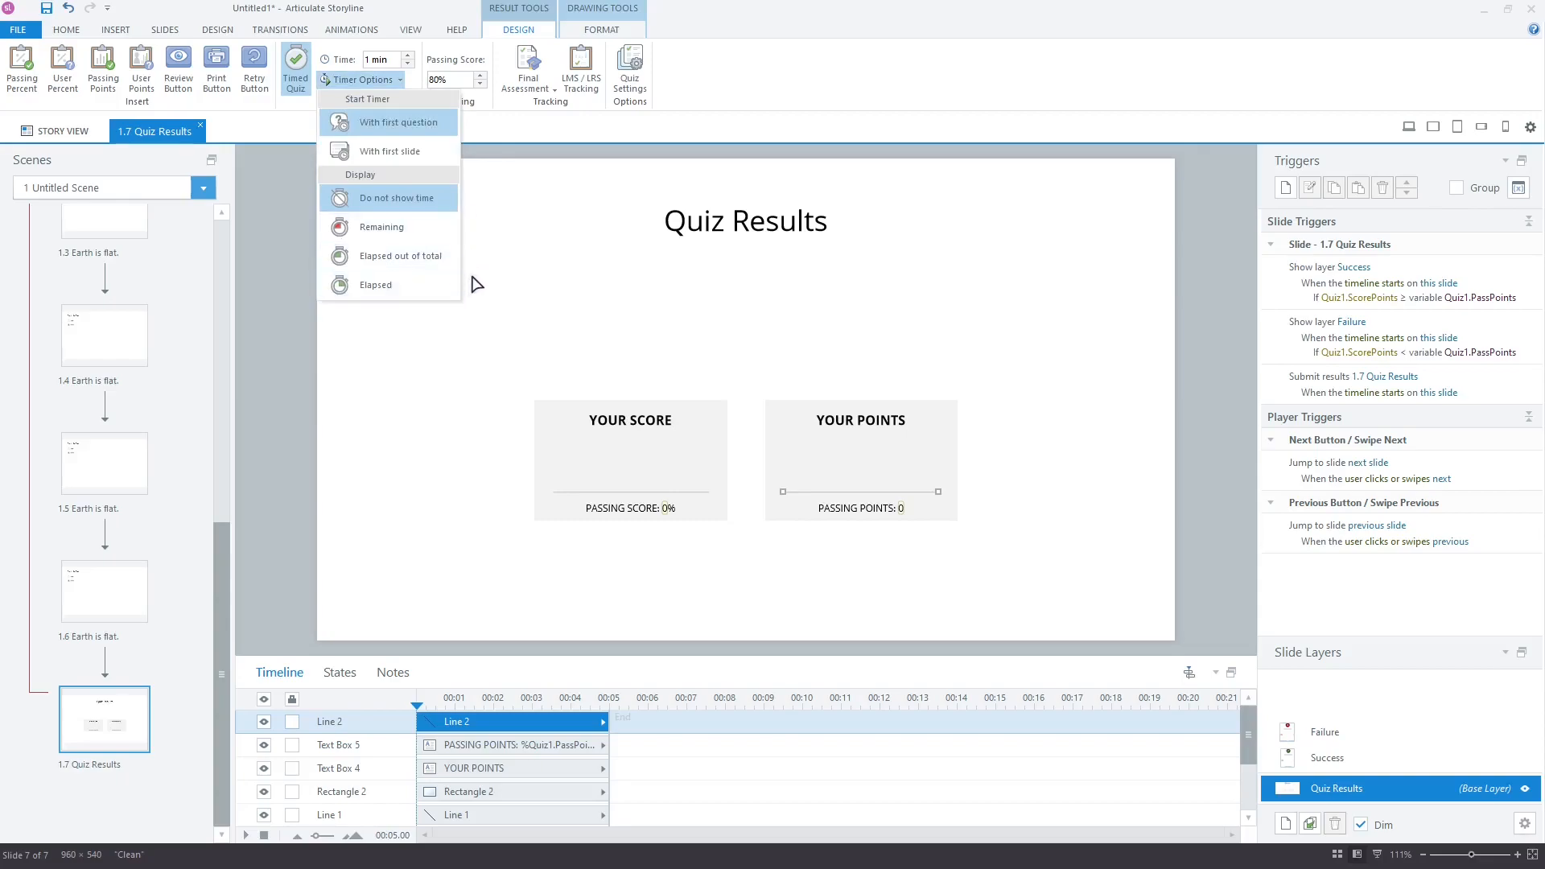
mouse_move(480, 205)
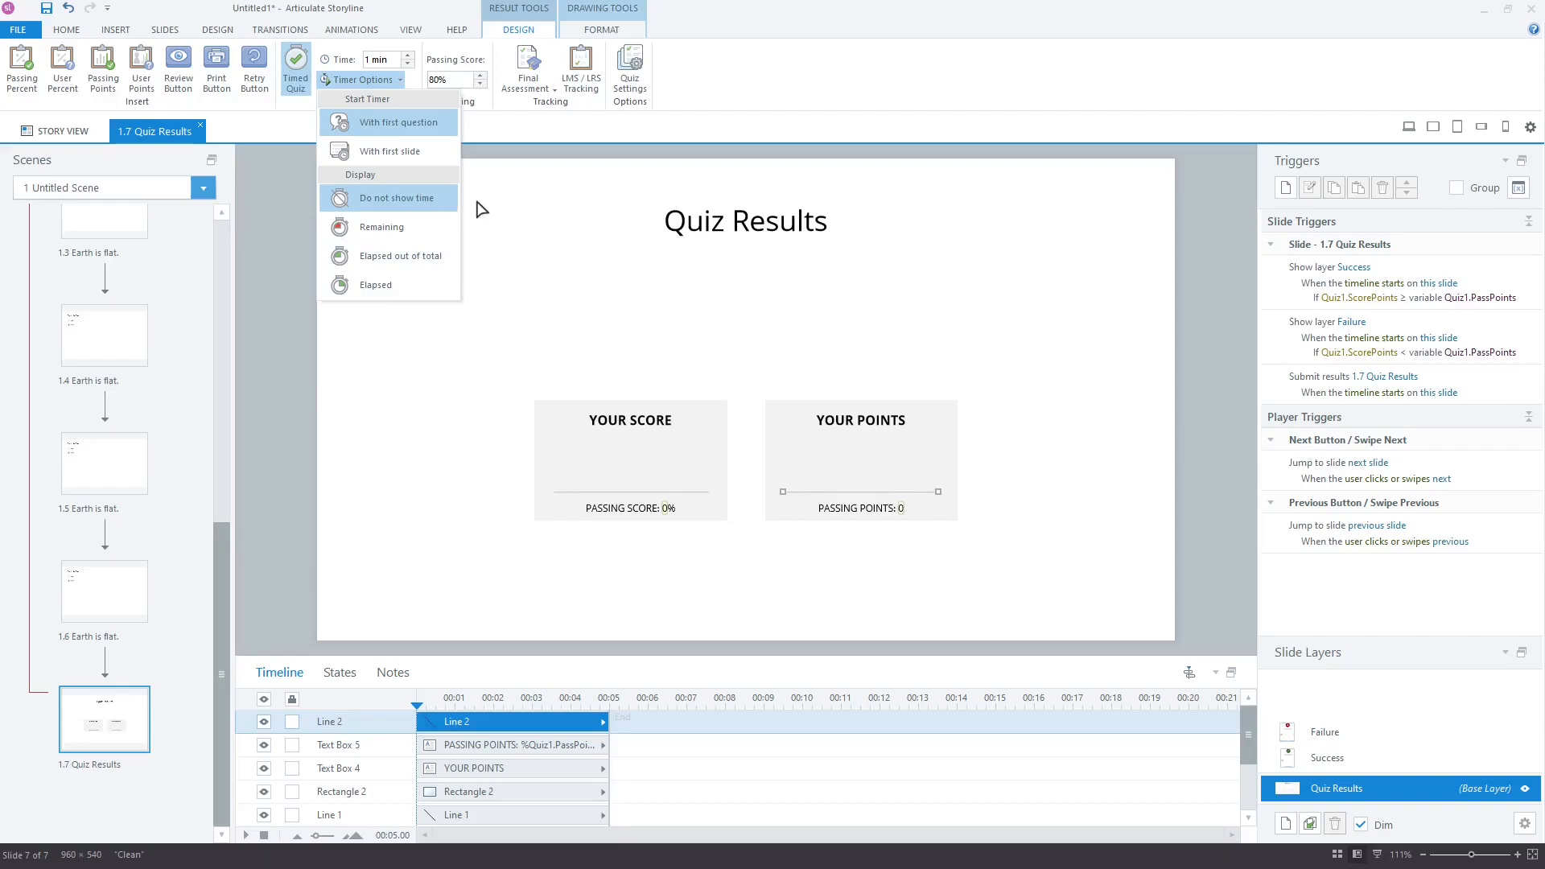
mouse_move(477, 280)
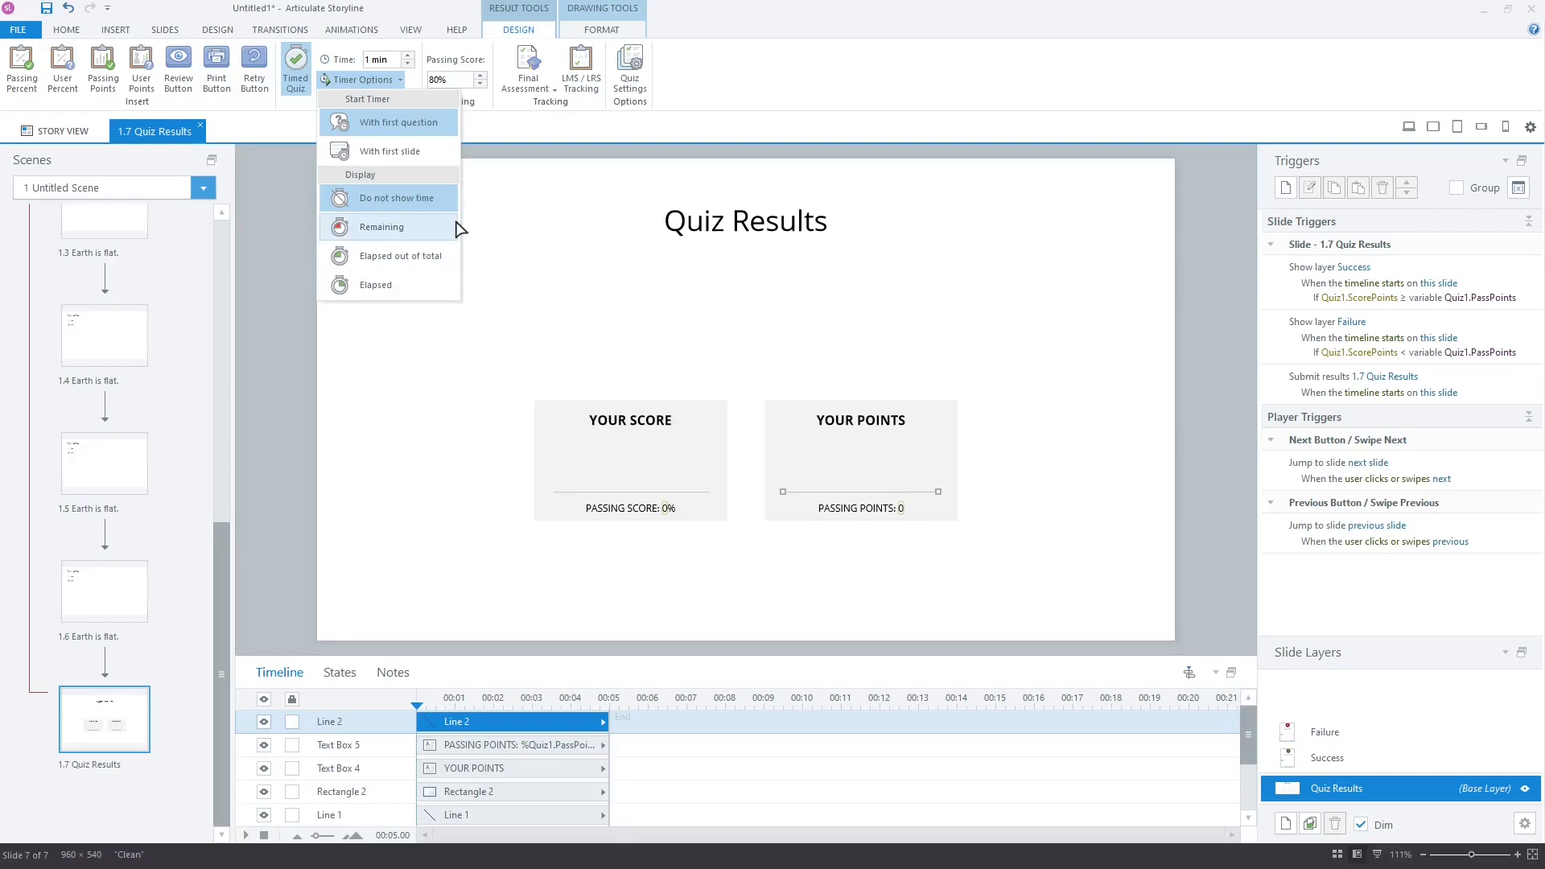
mouse_move(470, 234)
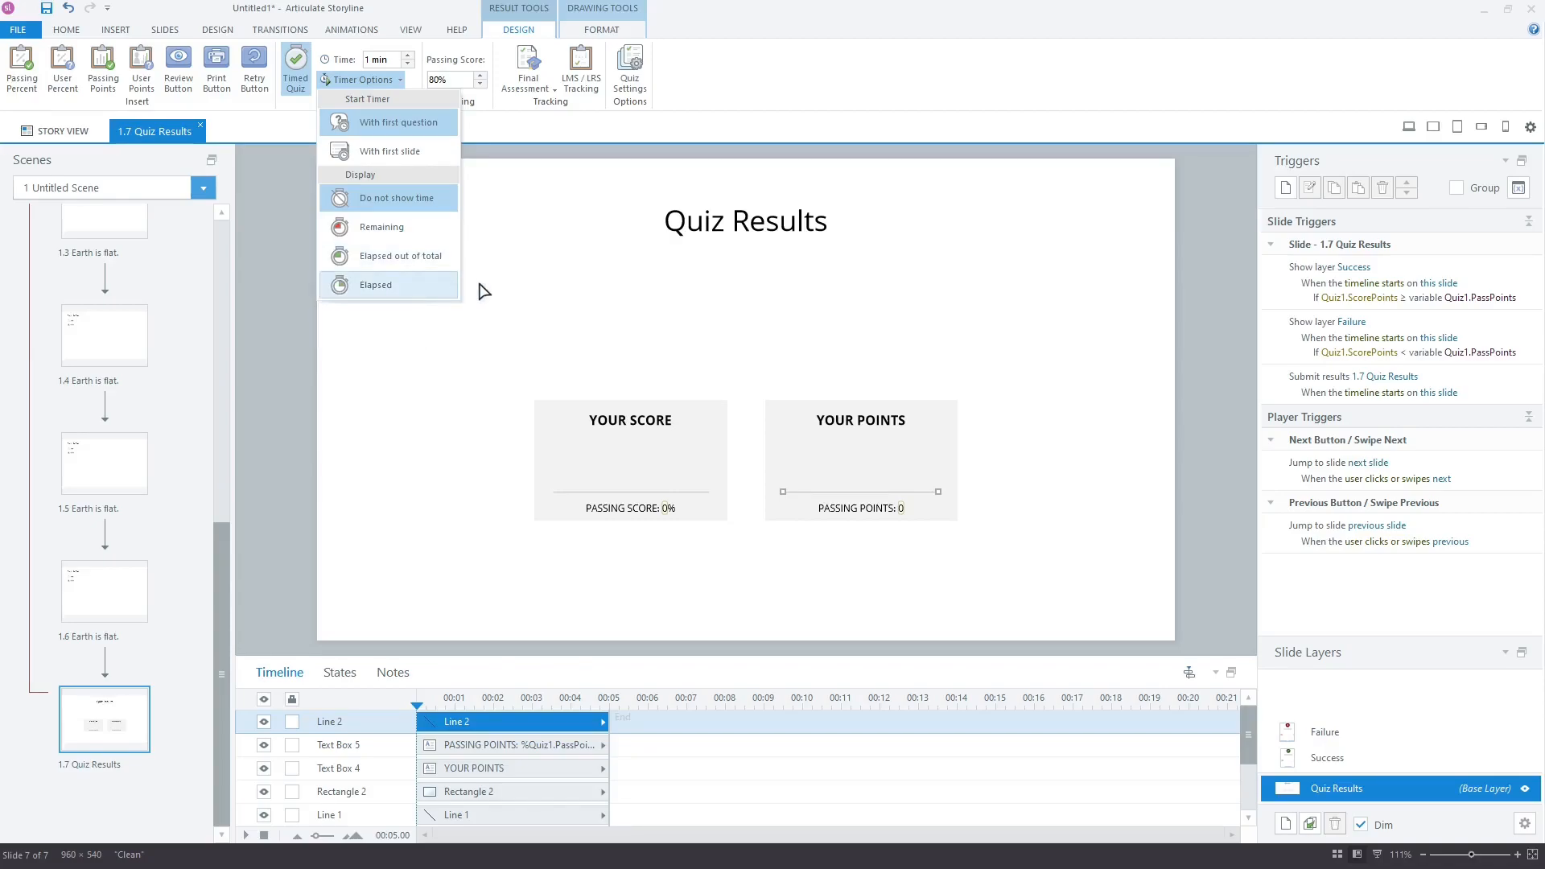
mouse_move(438, 256)
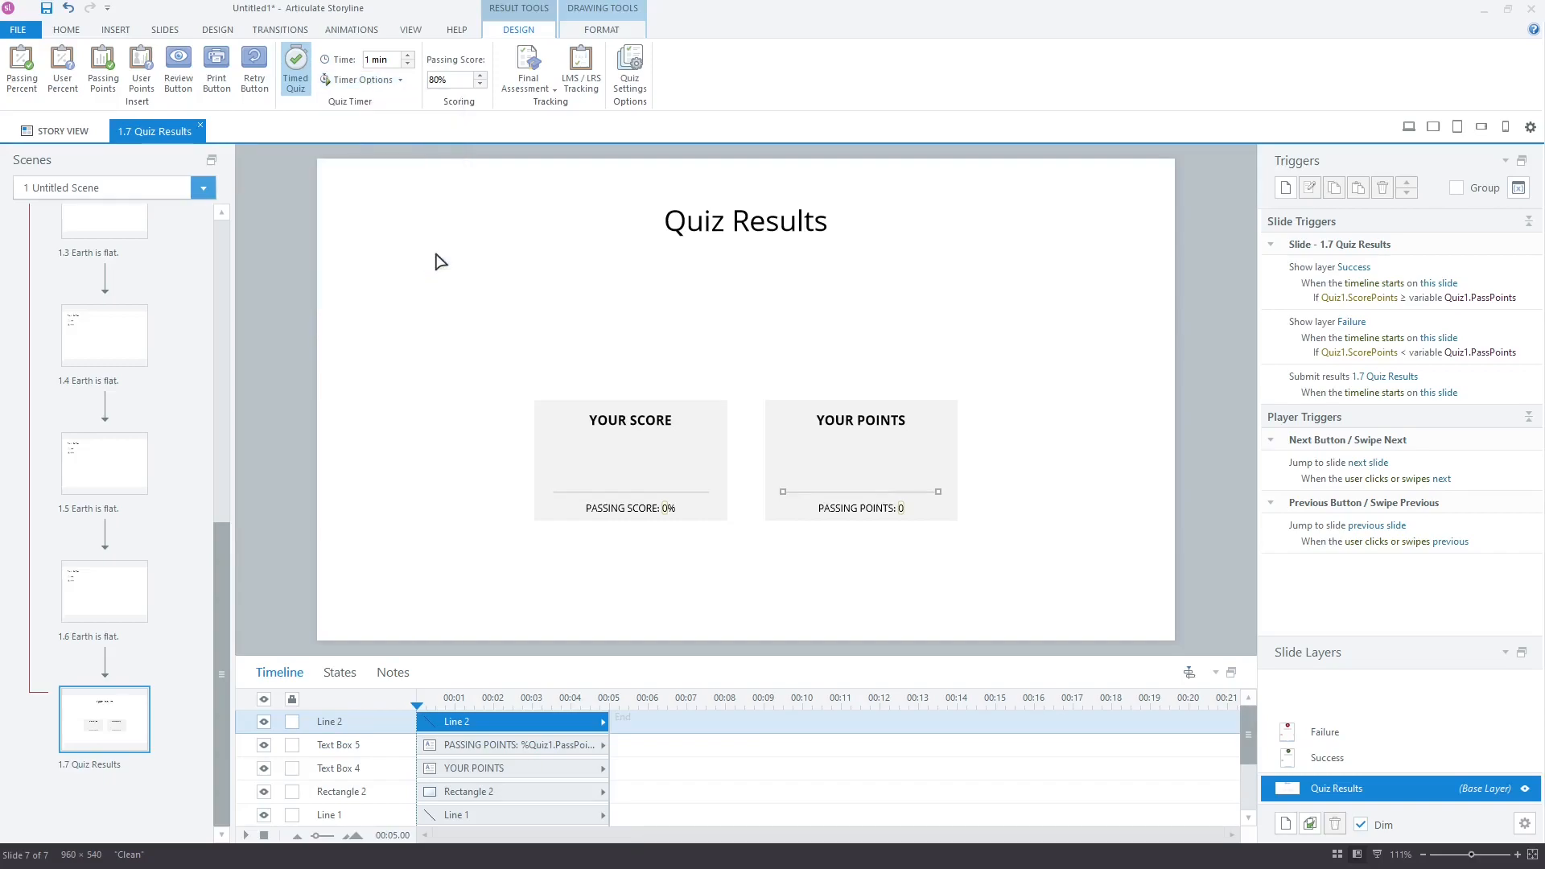
Step: Preview the entire quiz project from the Home ribbon
click(65, 29)
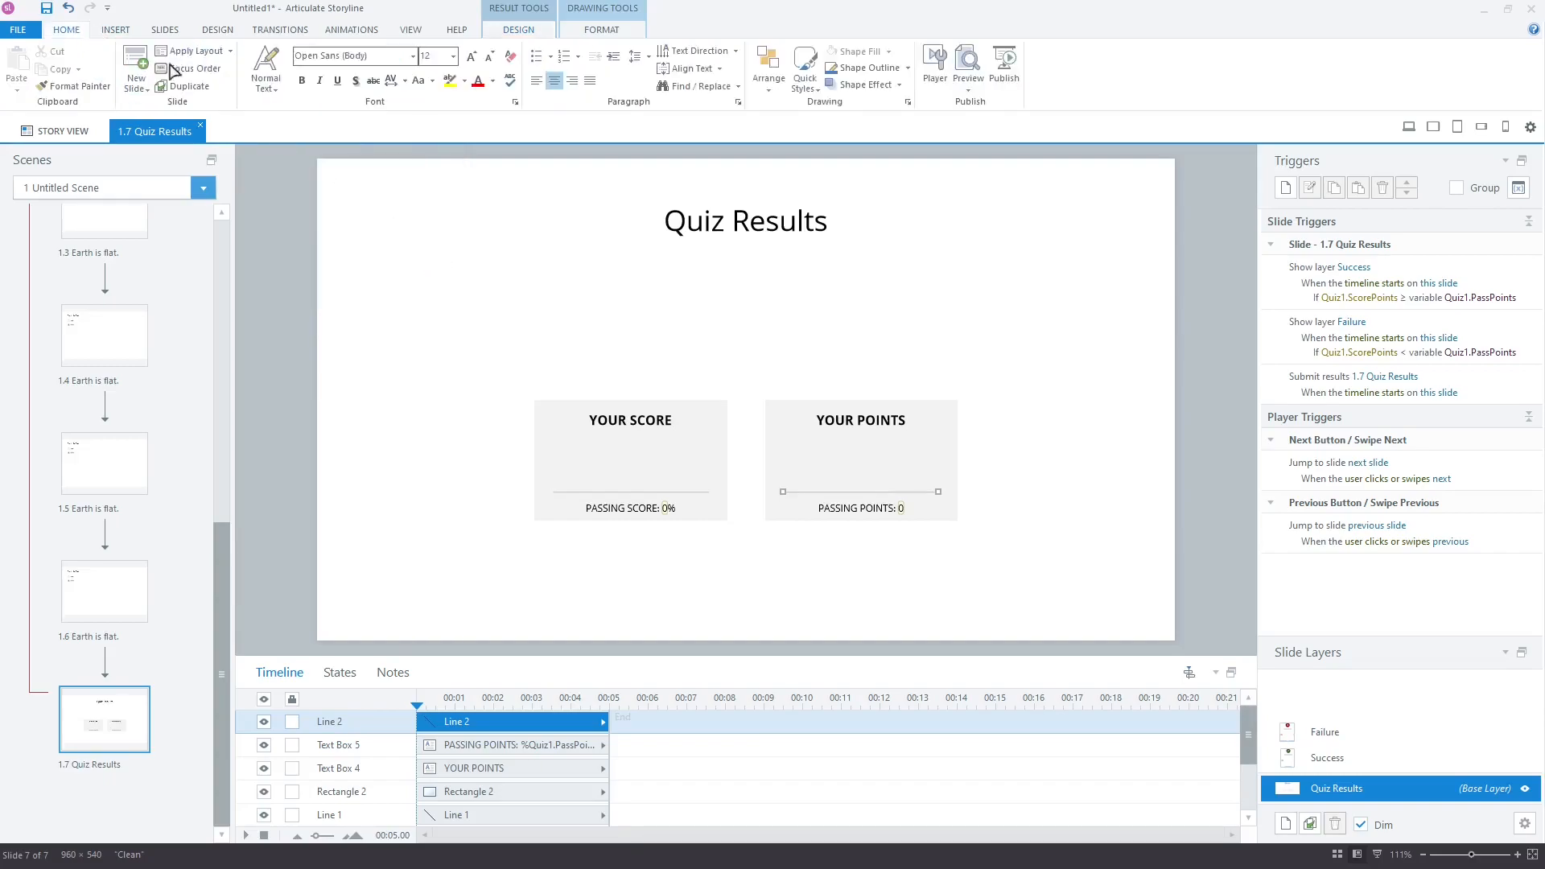
mouse_move(1003, 59)
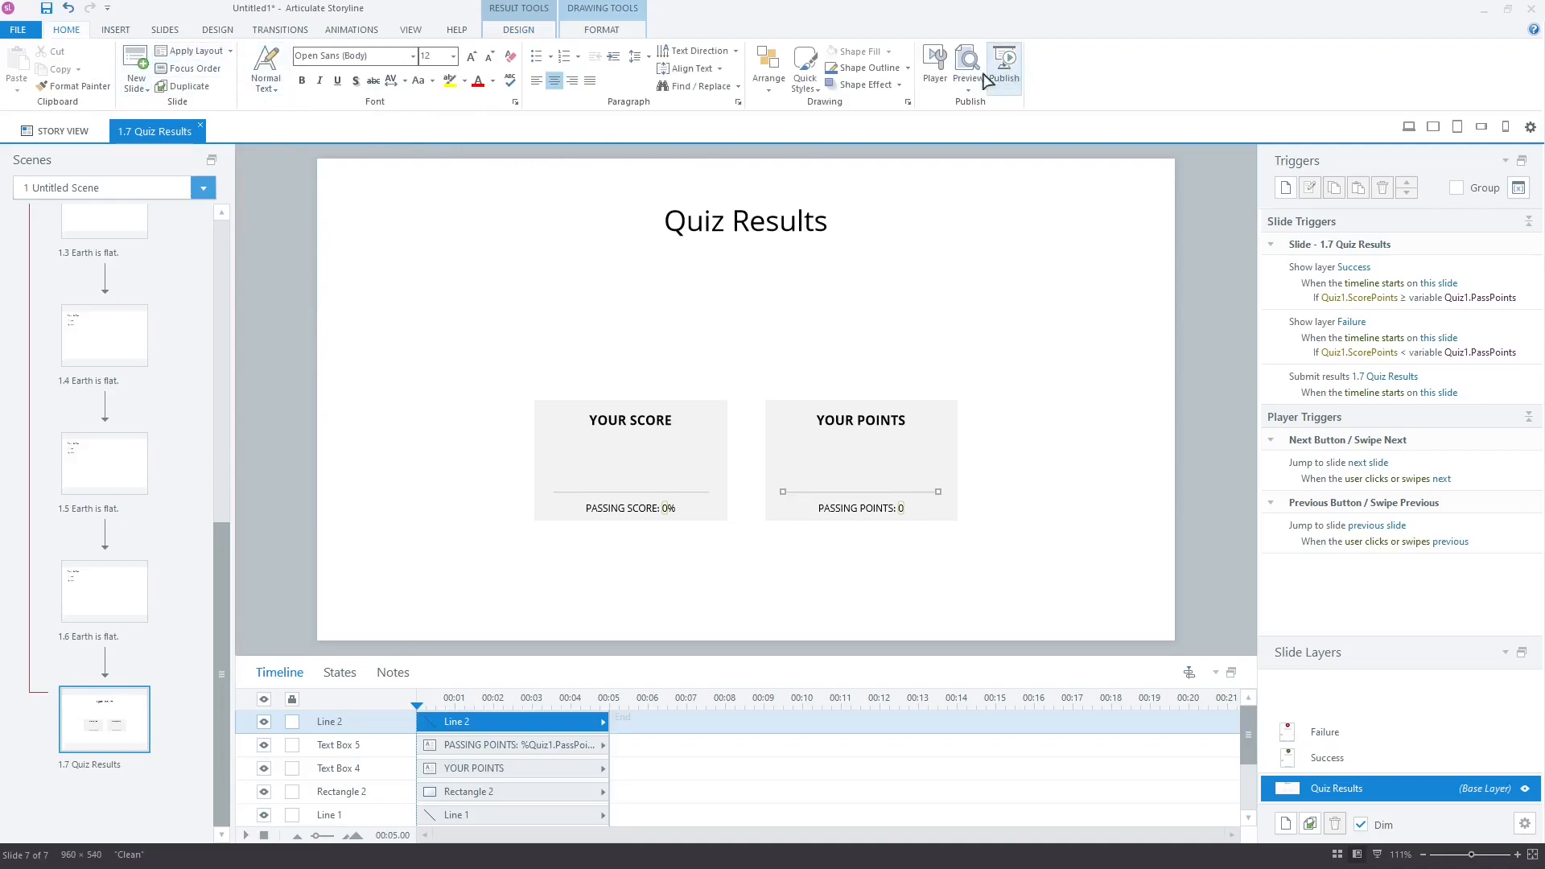
click(966, 65)
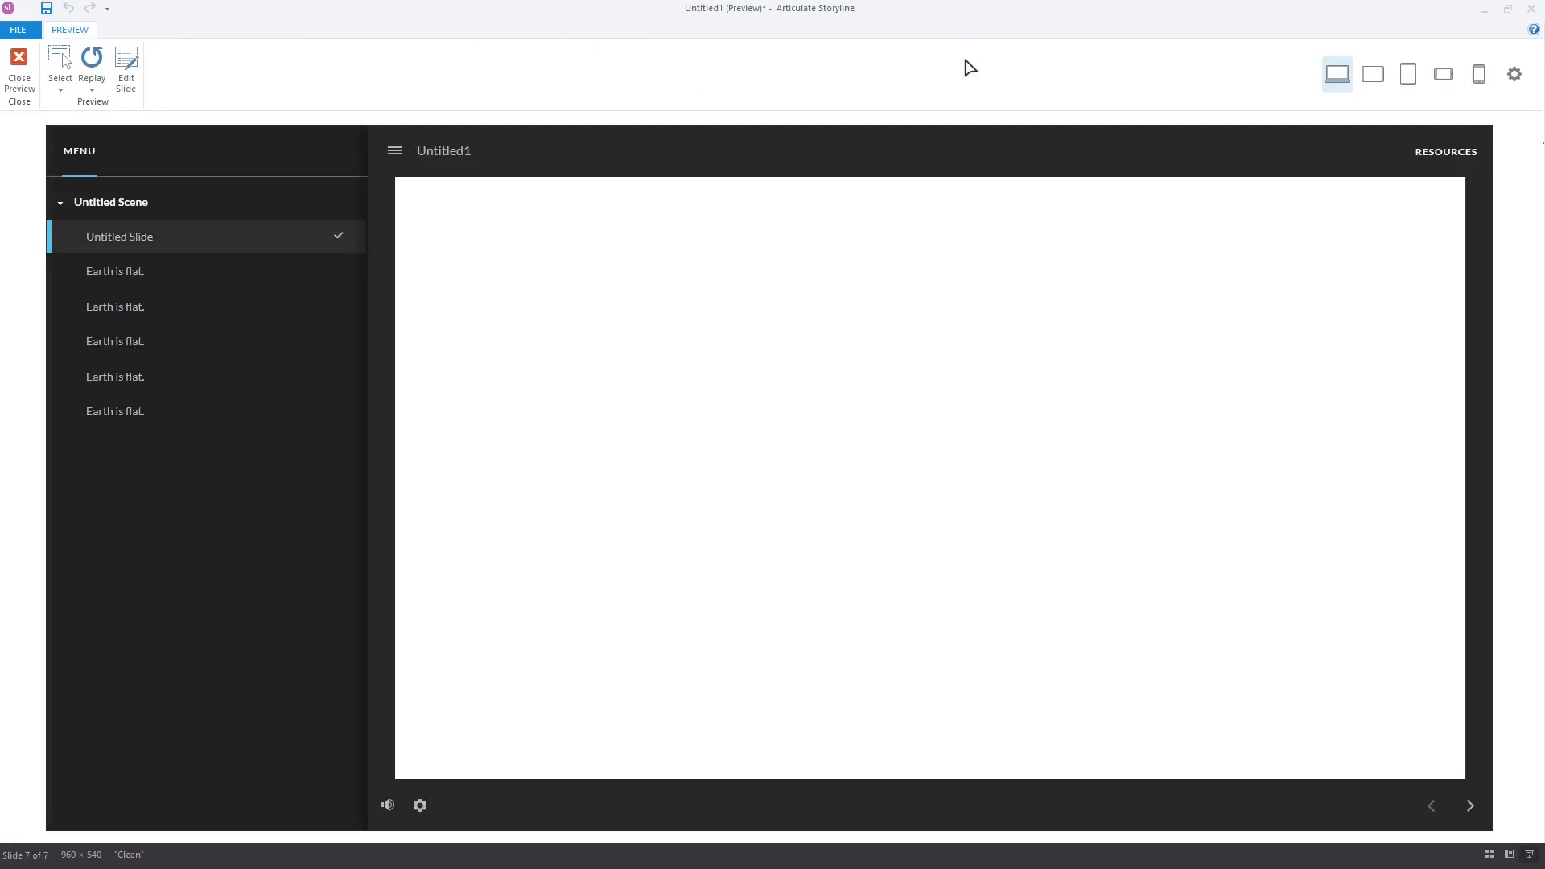
mouse_move(657, 224)
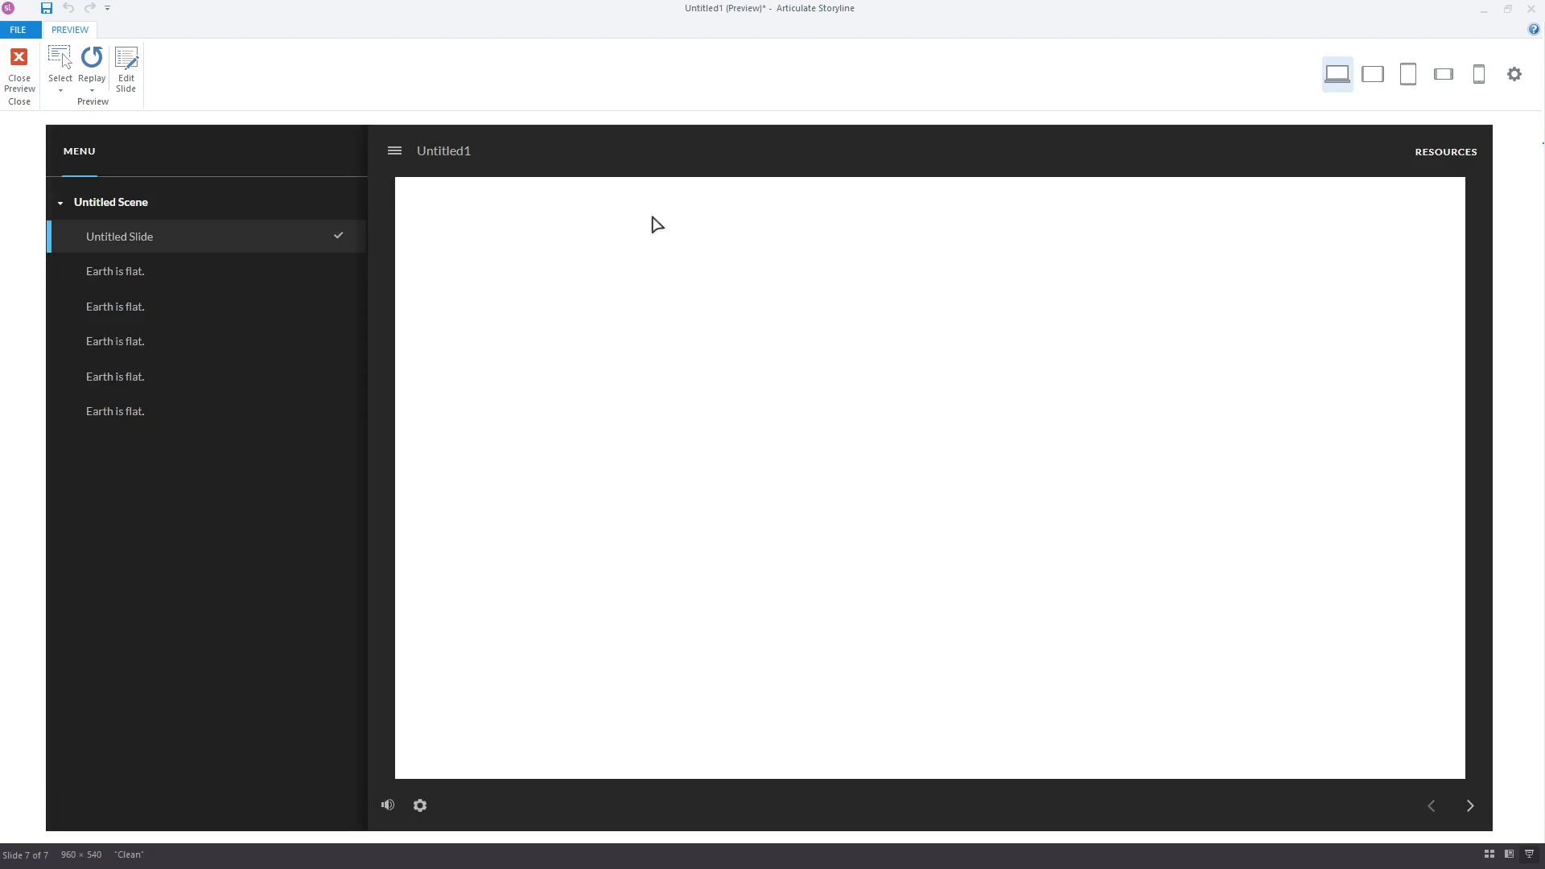
Step: Jump to the first 'Earth is flat.' question and let the one-minute timer expire
click(114, 271)
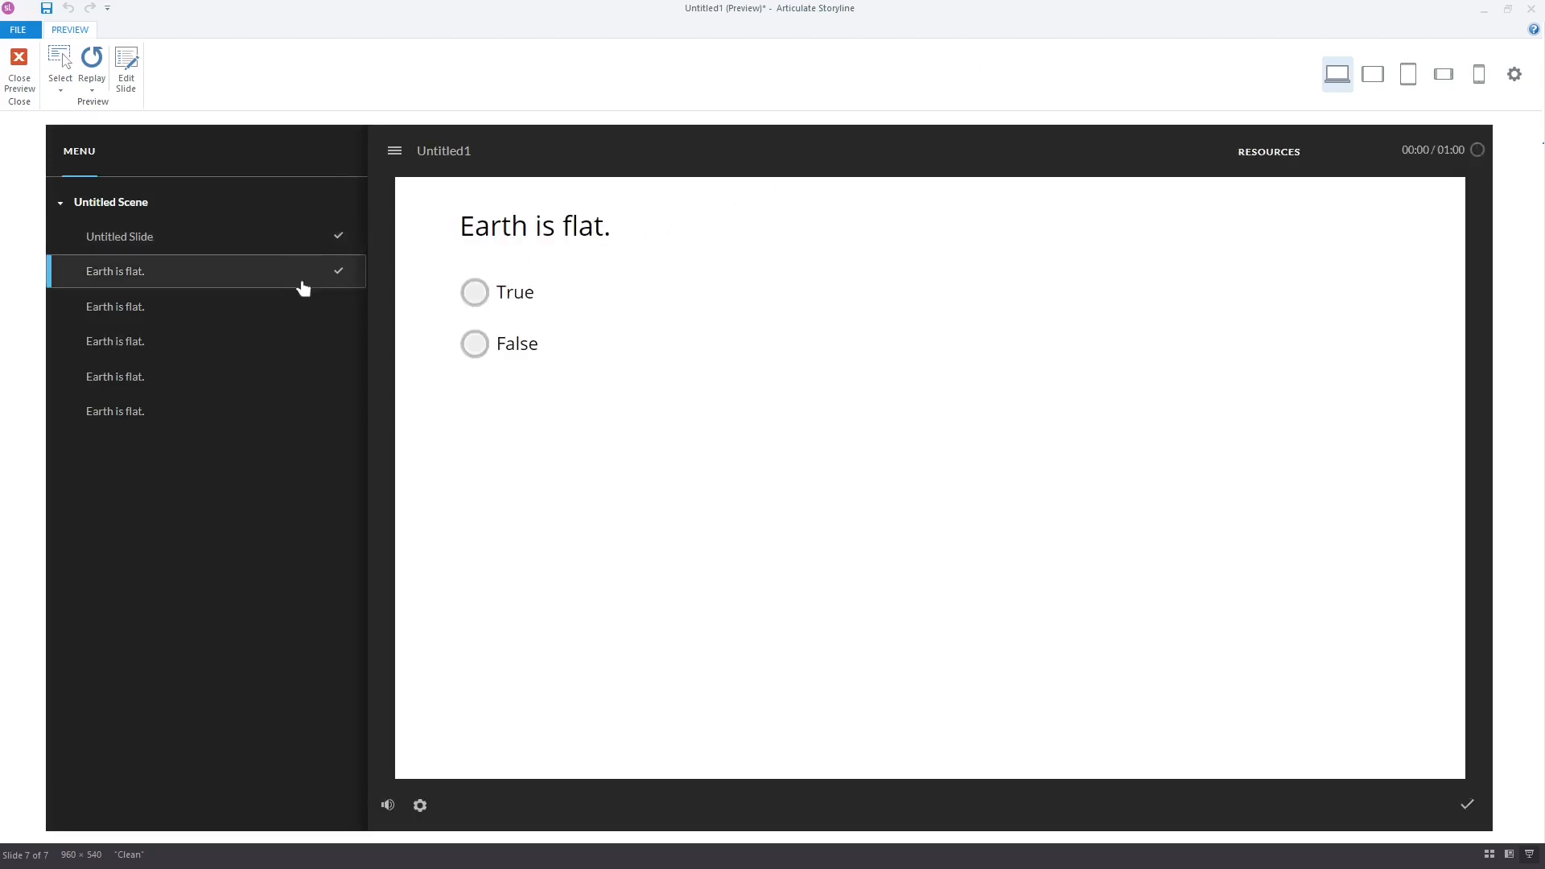
mouse_move(1330, 194)
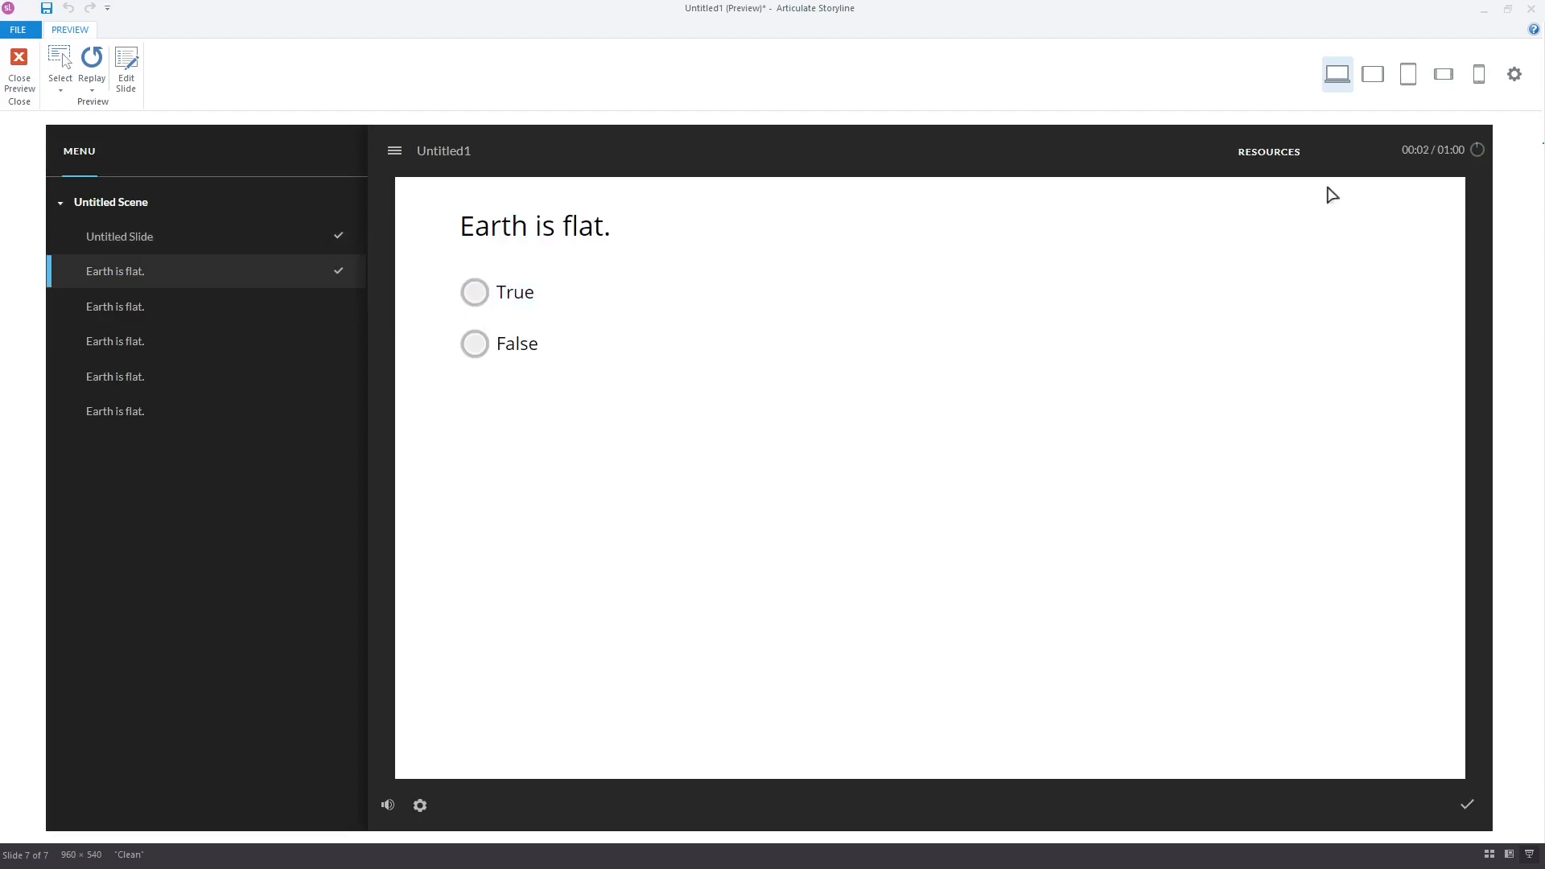
mouse_move(1467, 174)
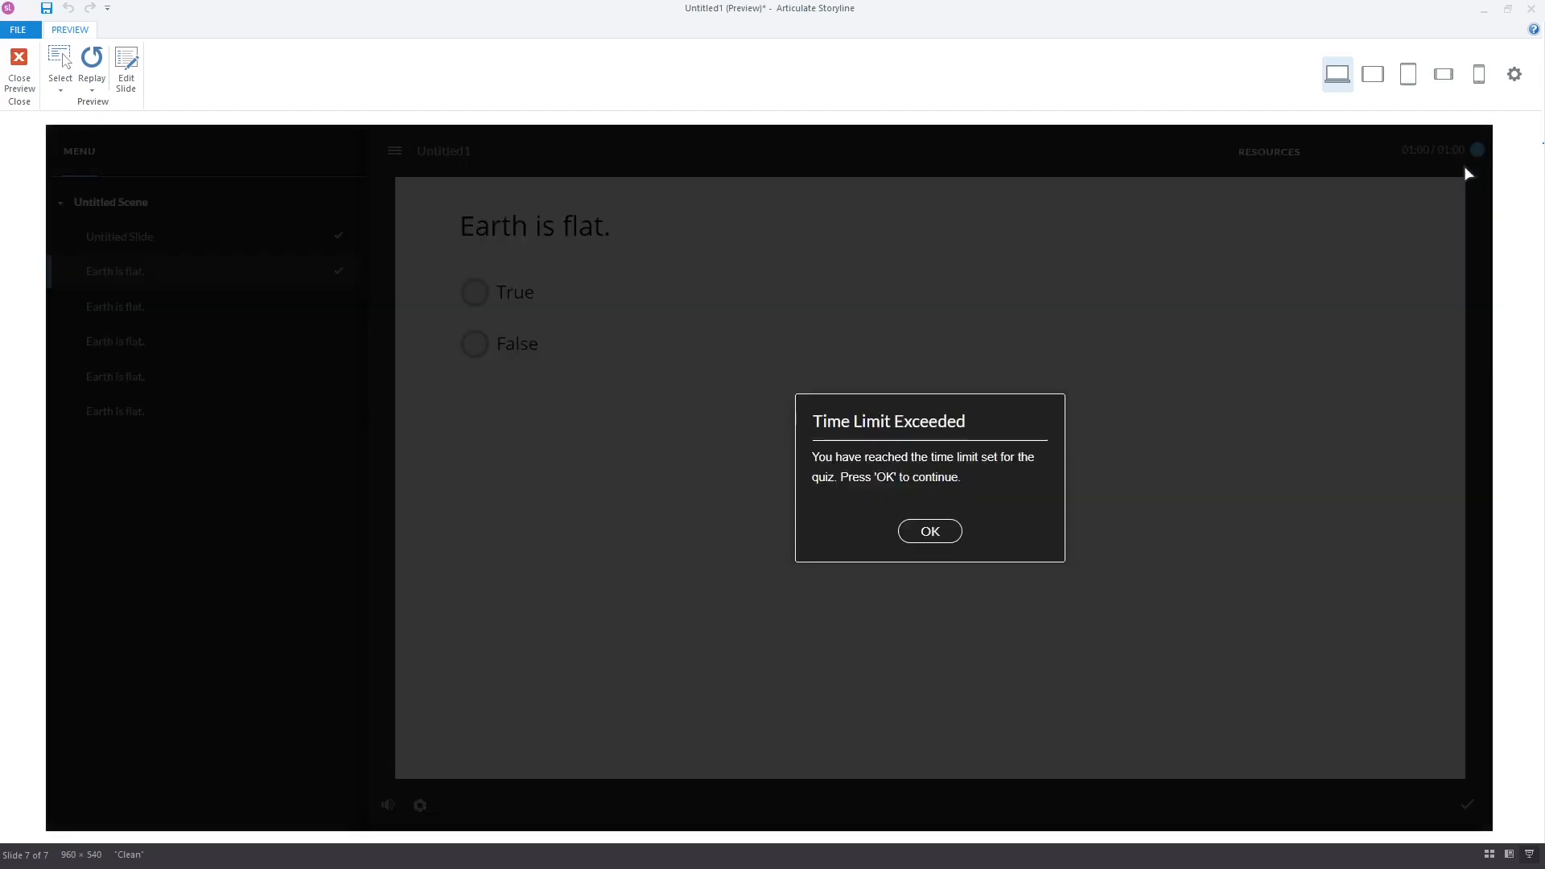
mouse_move(970, 554)
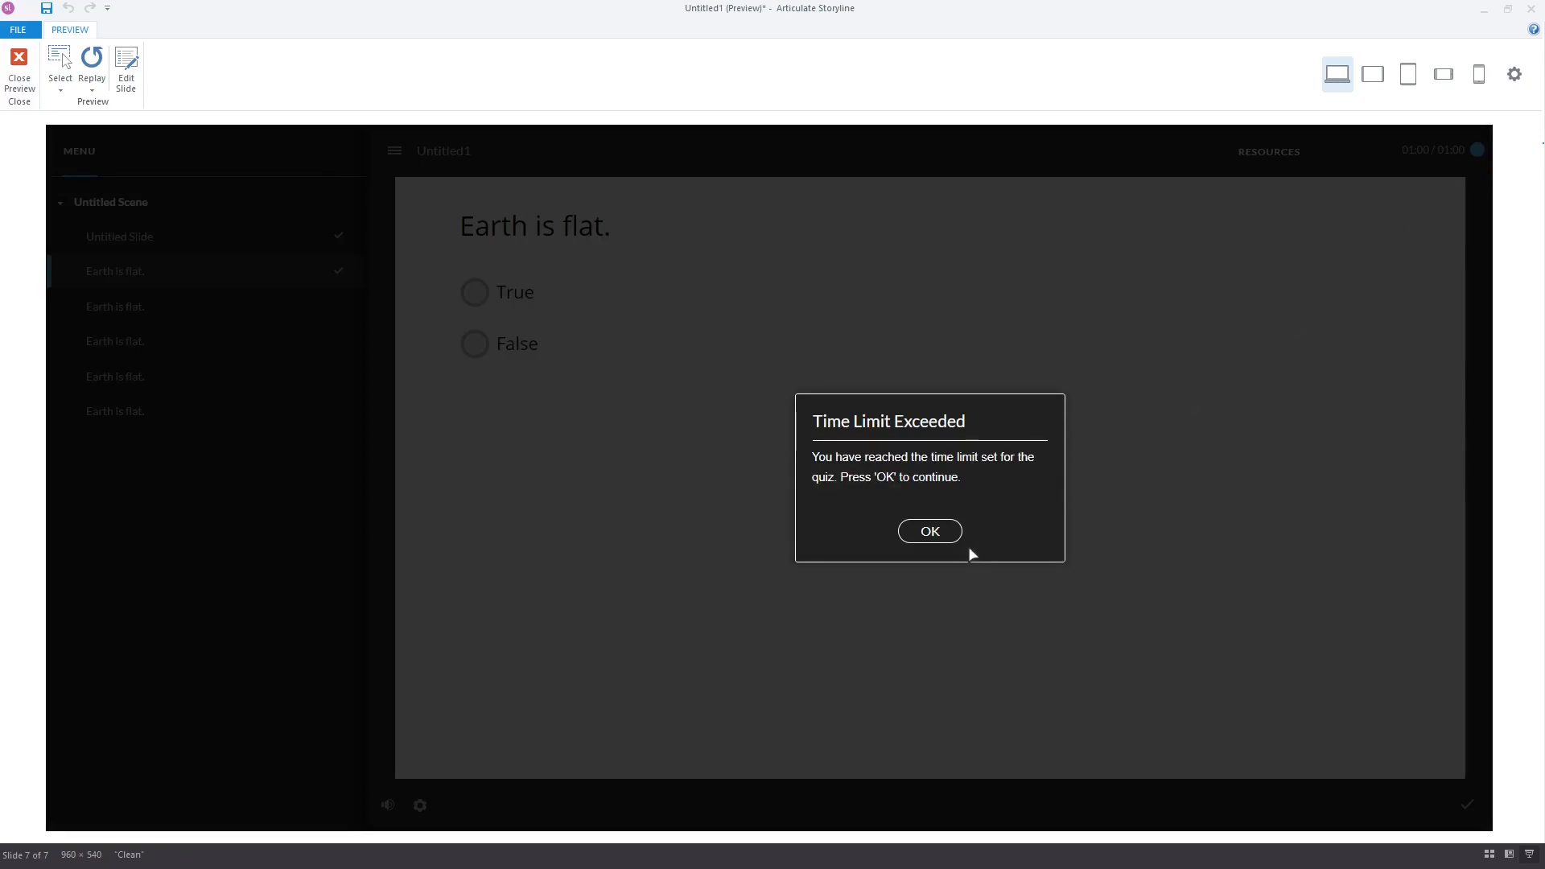
Step: Acknowledge the Time Limit Exceeded notice to reach the failed 0% Quiz Results
click(927, 530)
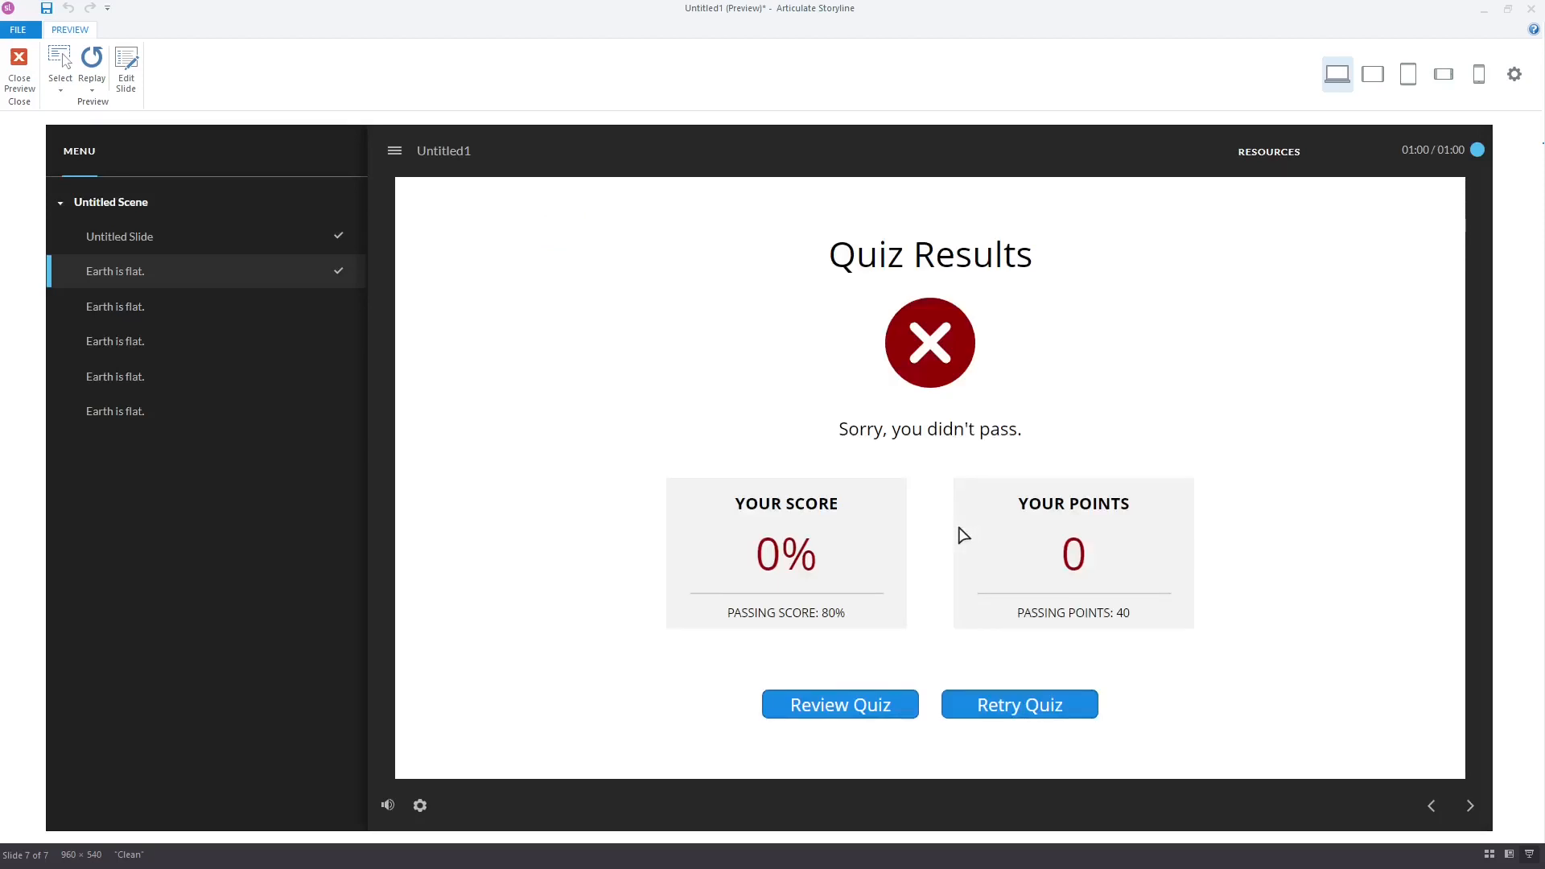
mouse_move(945, 597)
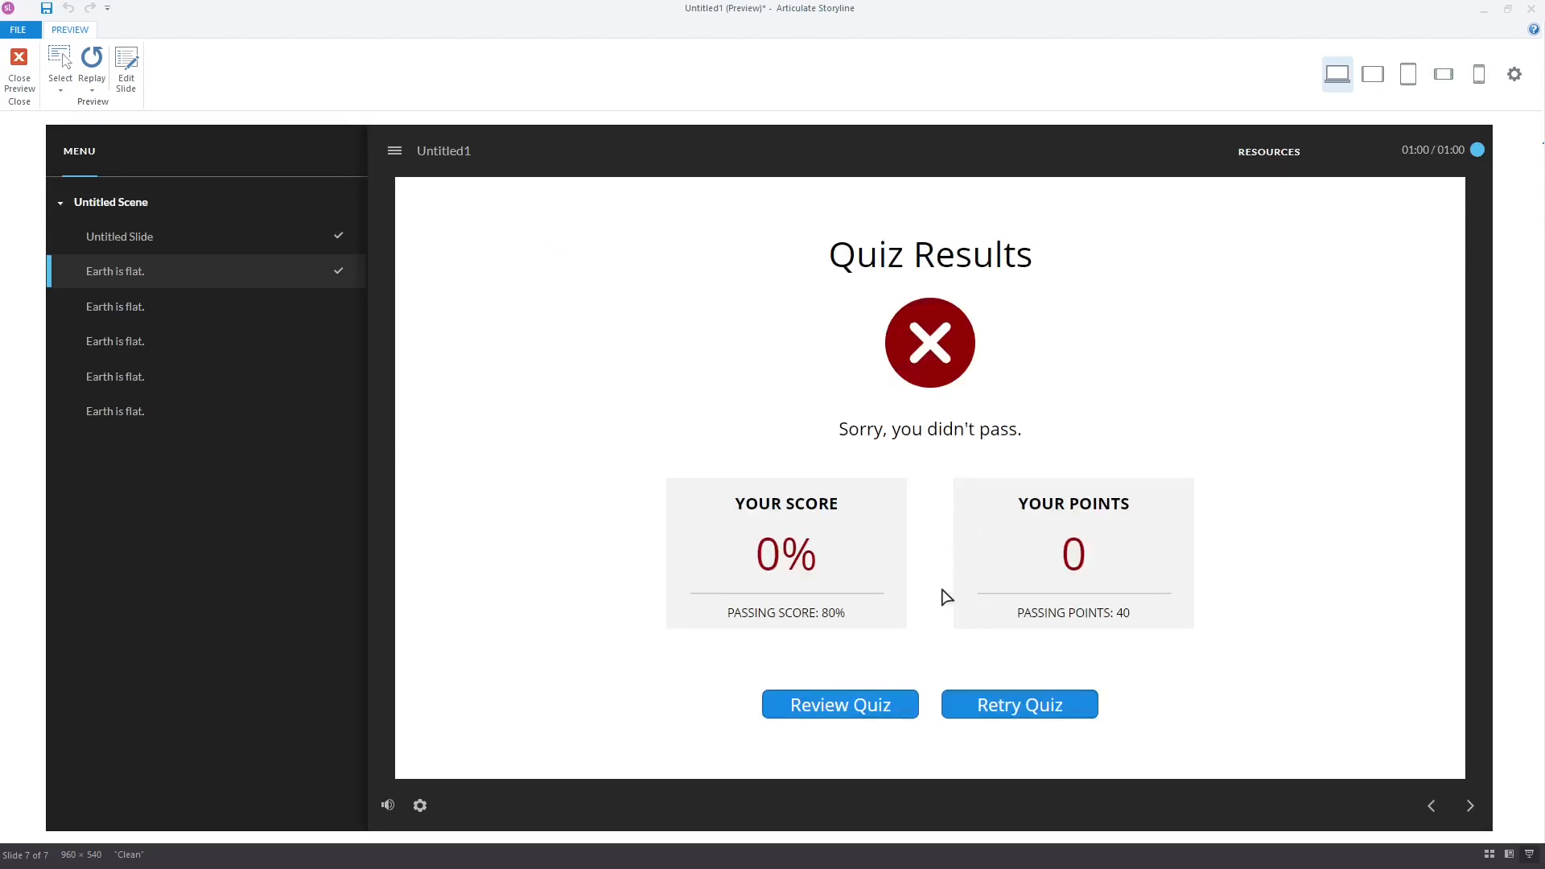